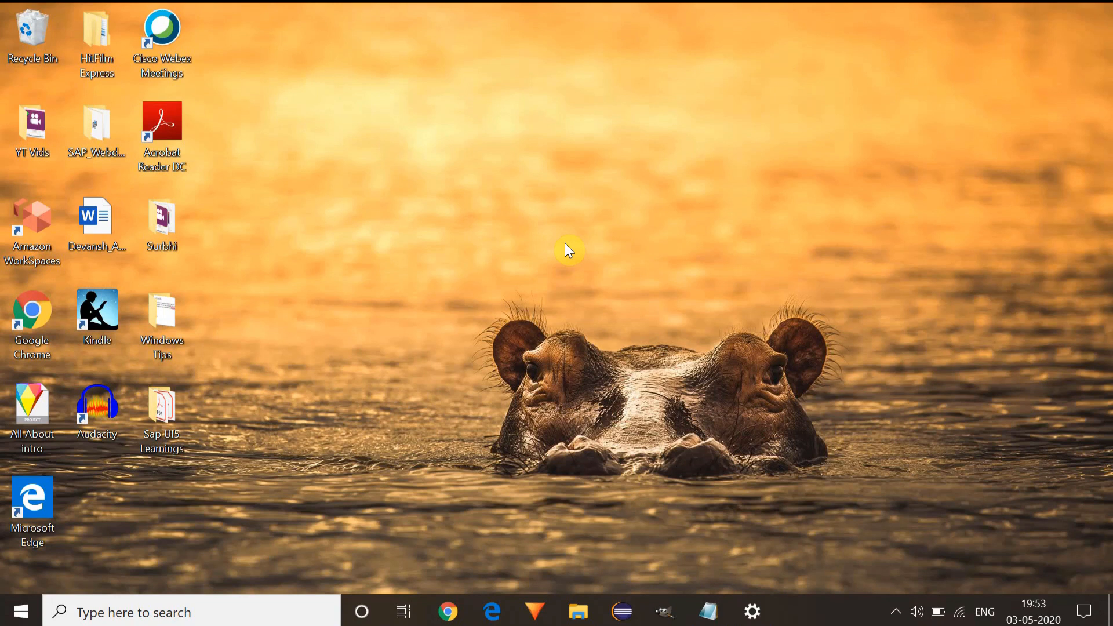
mouse_move(560, 255)
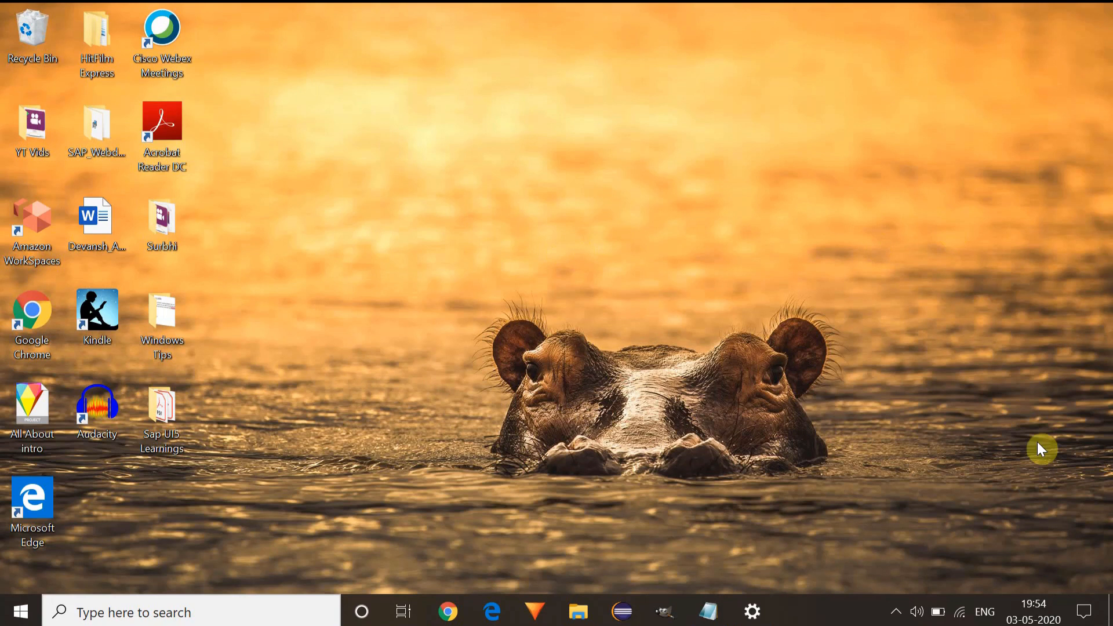
mouse_move(738, 356)
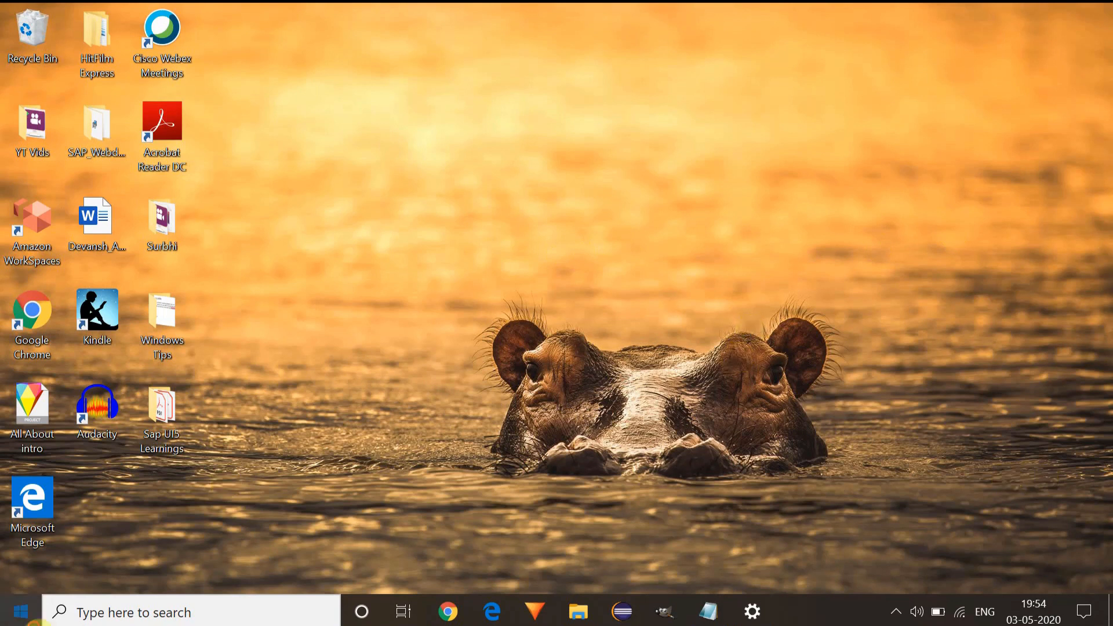
- Open Windows Settings from the taskbar and go into Network & Internet
left_click(14, 611)
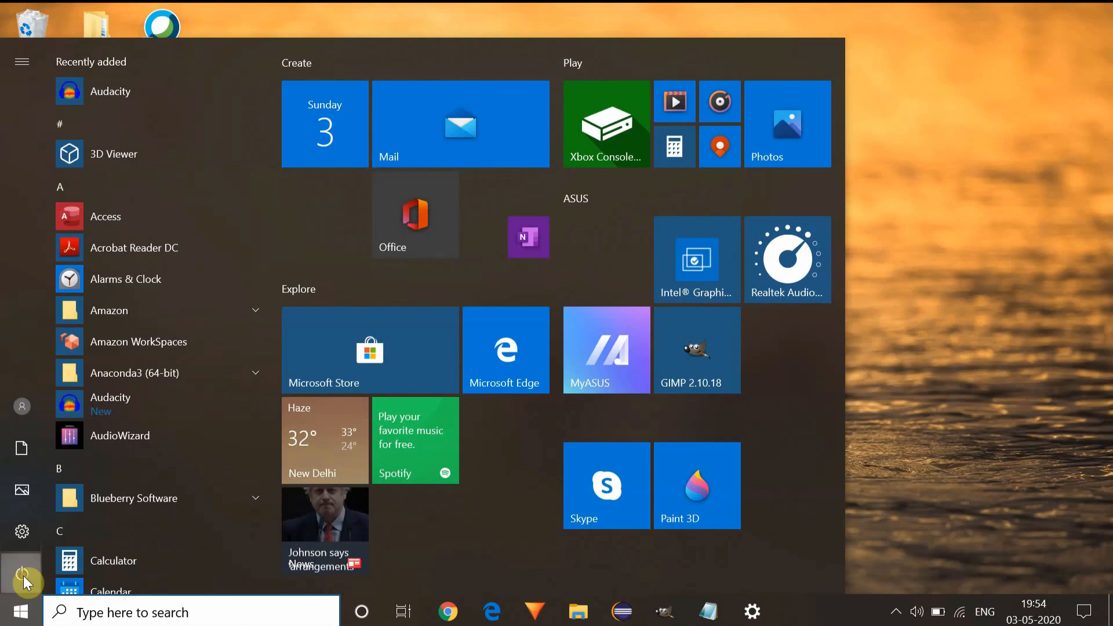
left_click(21, 572)
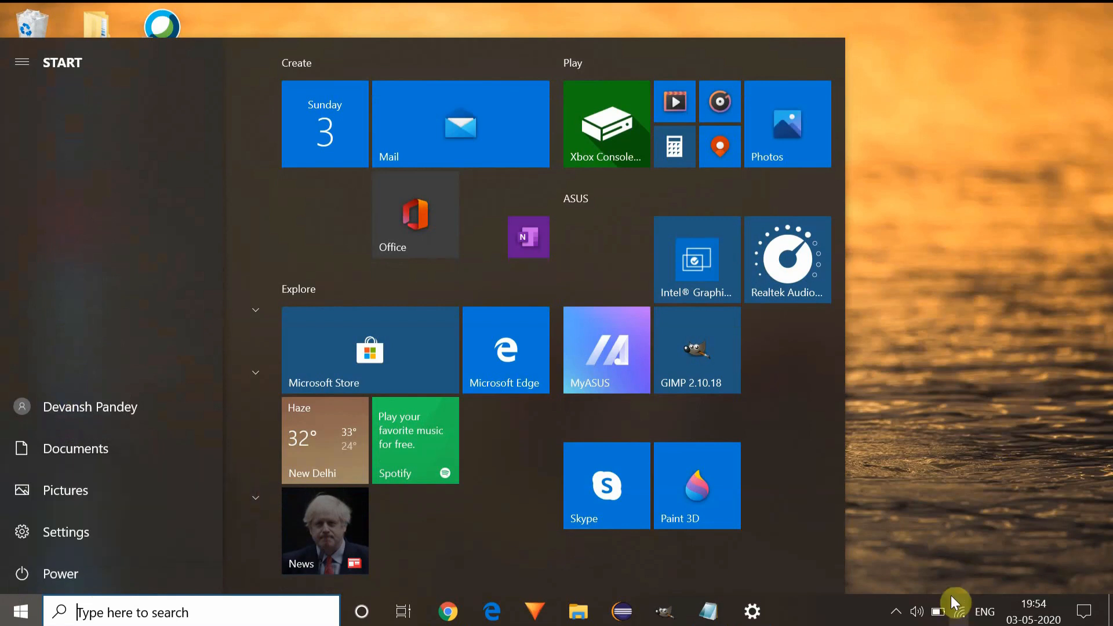
left_click(20, 611)
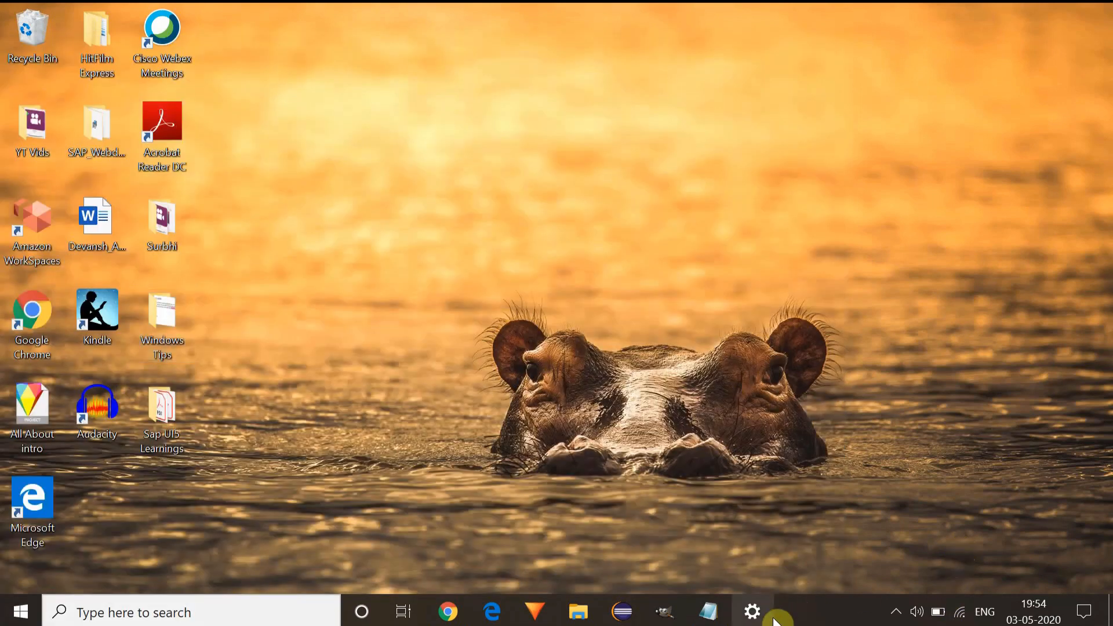
left_click(751, 611)
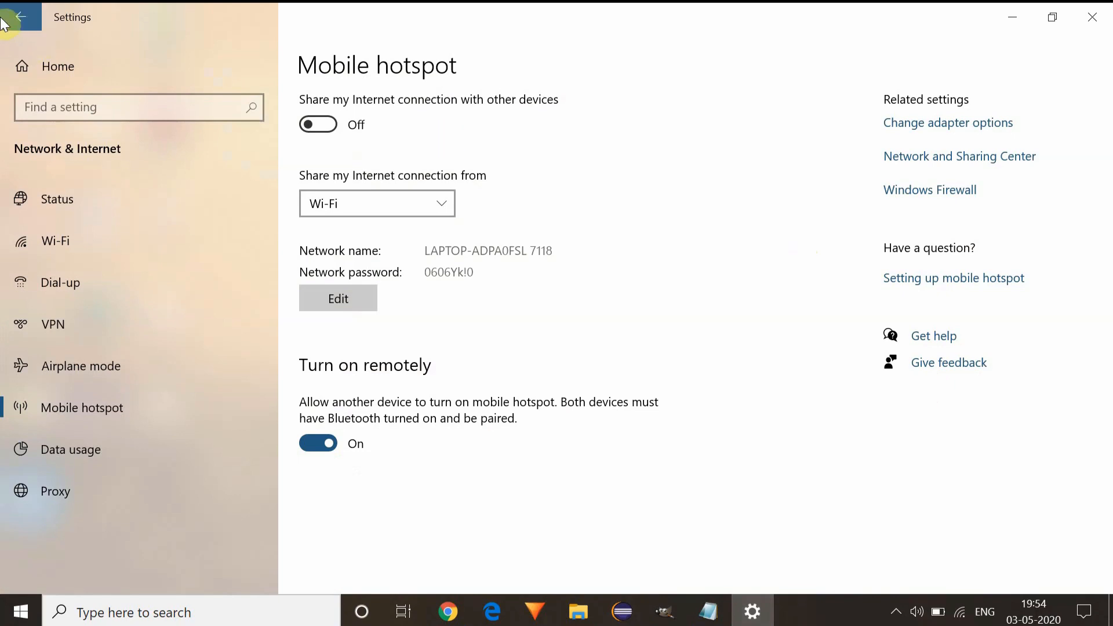
left_click(20, 16)
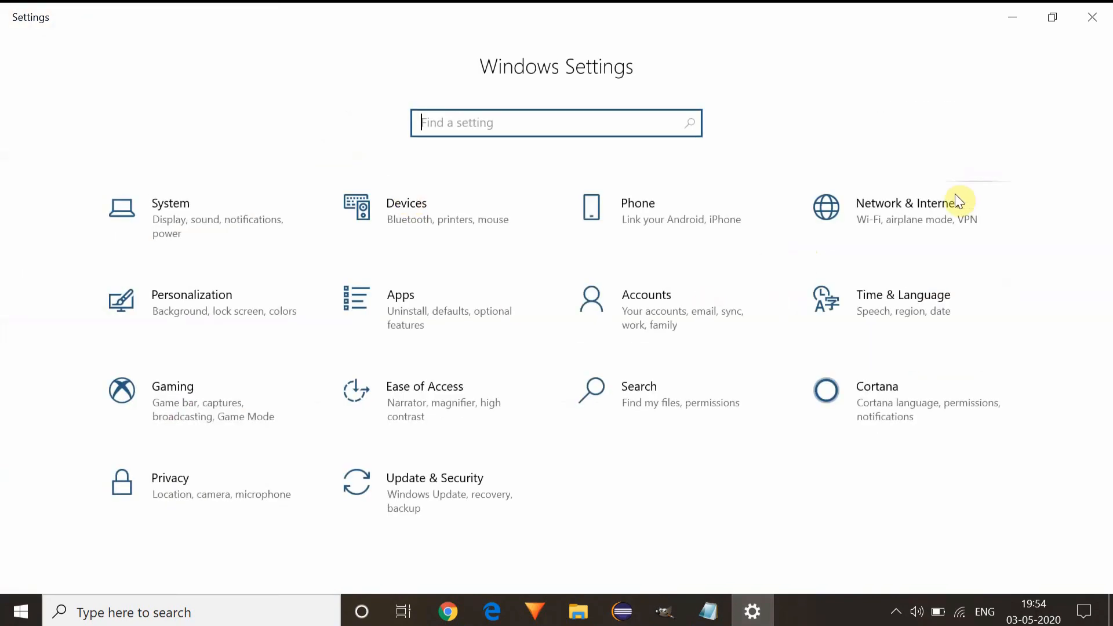
left_click(909, 204)
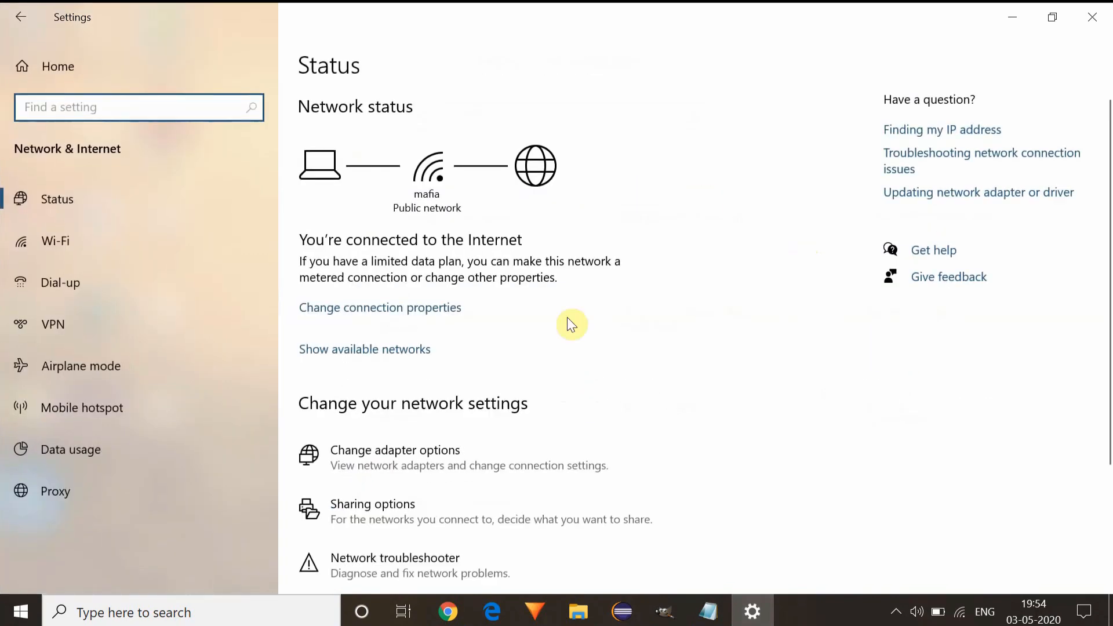
- Look through the Status, VPN and Mobile hotspot pages in the sidebar
scroll("down", 3)
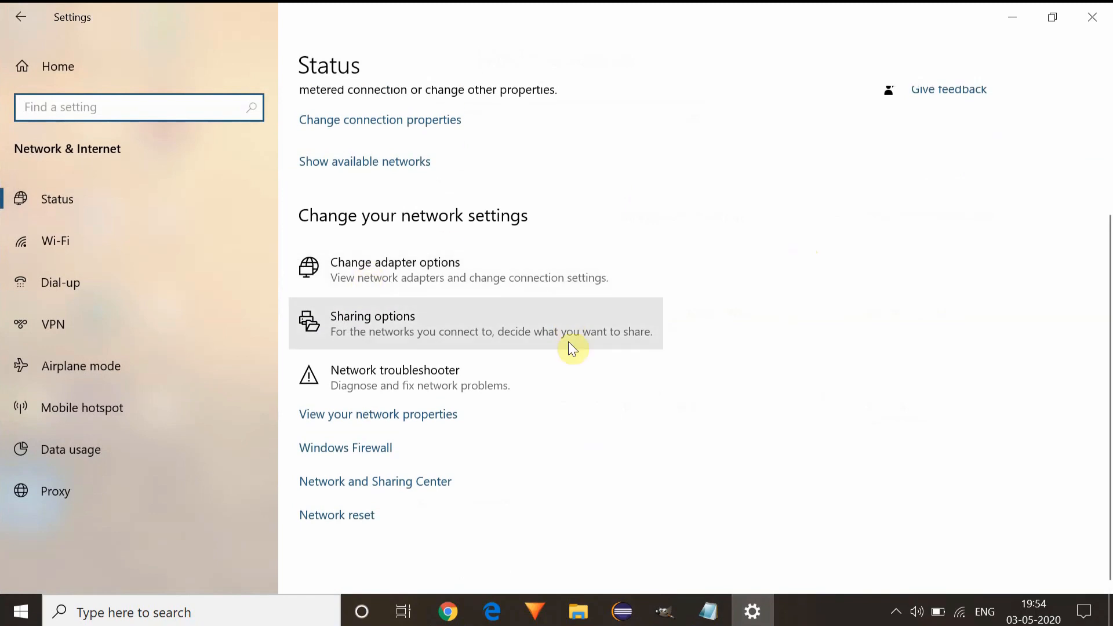
mouse_move(454, 269)
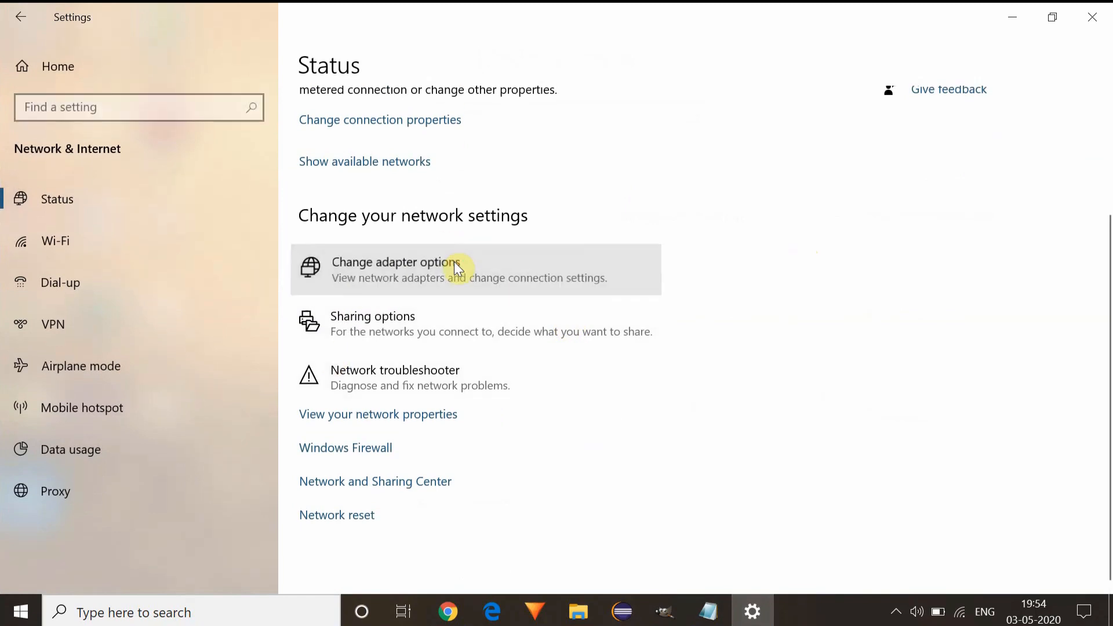
left_click(393, 262)
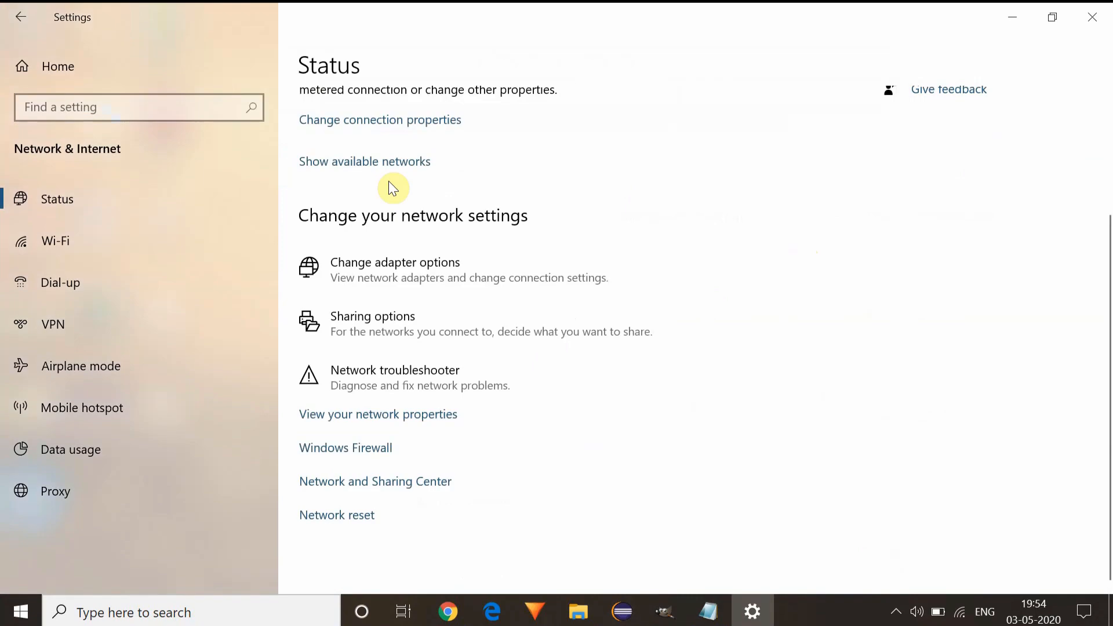
left_click(52, 324)
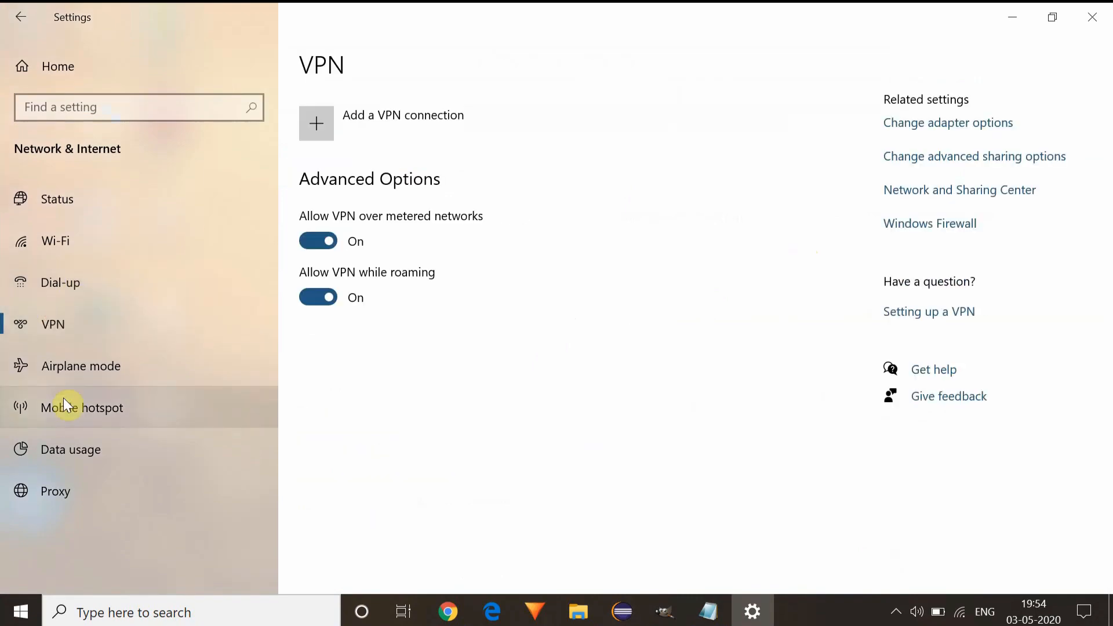
left_click(81, 407)
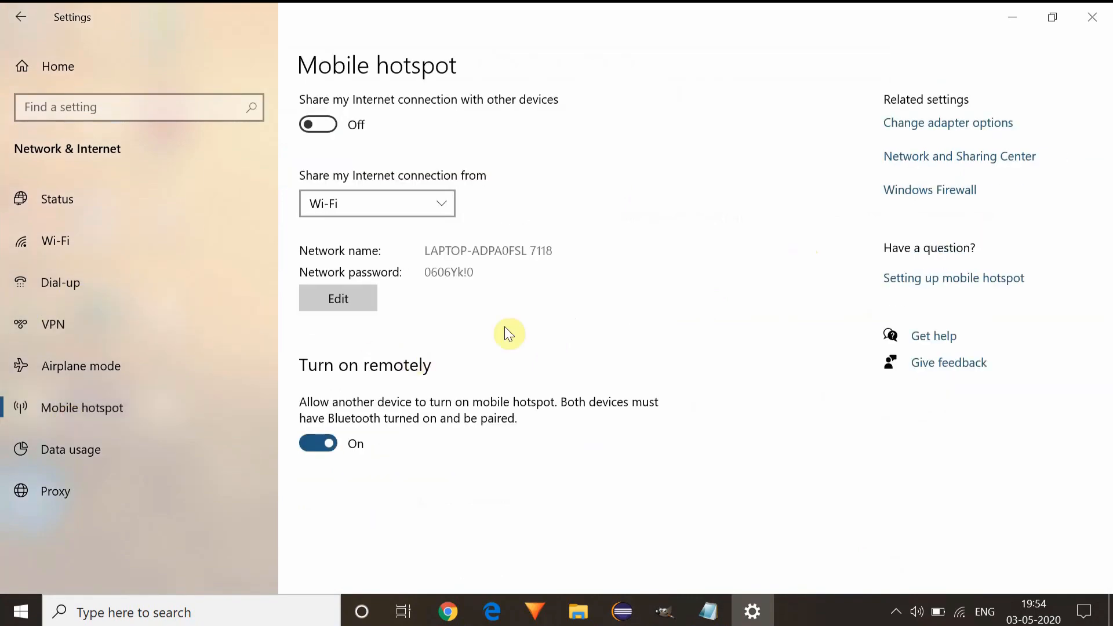
mouse_move(603, 299)
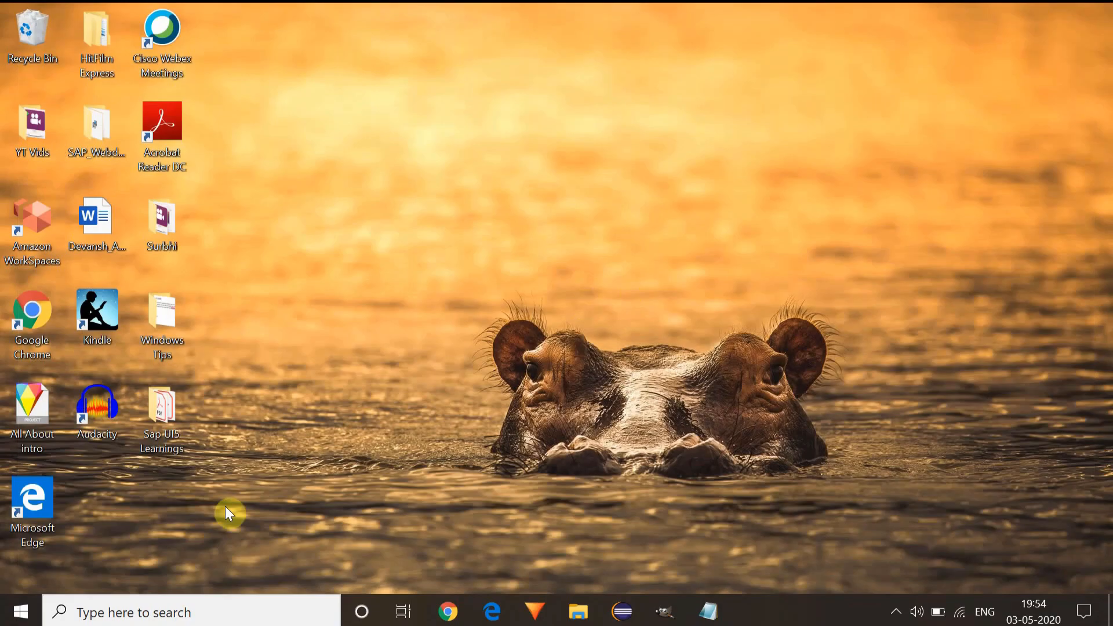
mouse_move(615, 573)
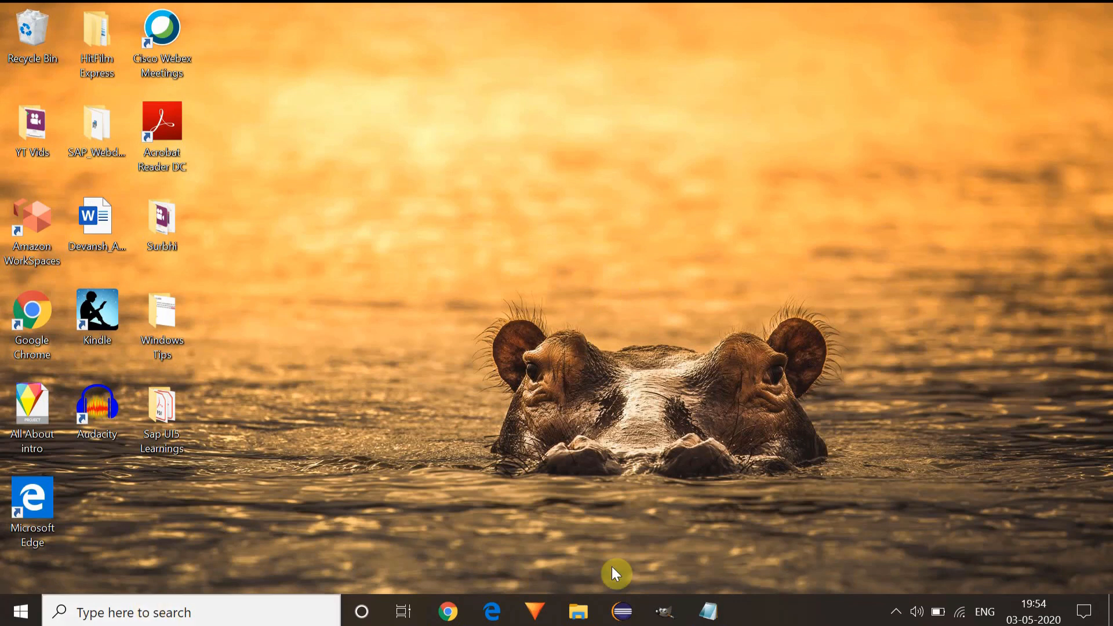
- Search 'settings', reopen Settings, and expand the Windows Update troubleshooter under Update & Security > Troubleshoot
type("settings")
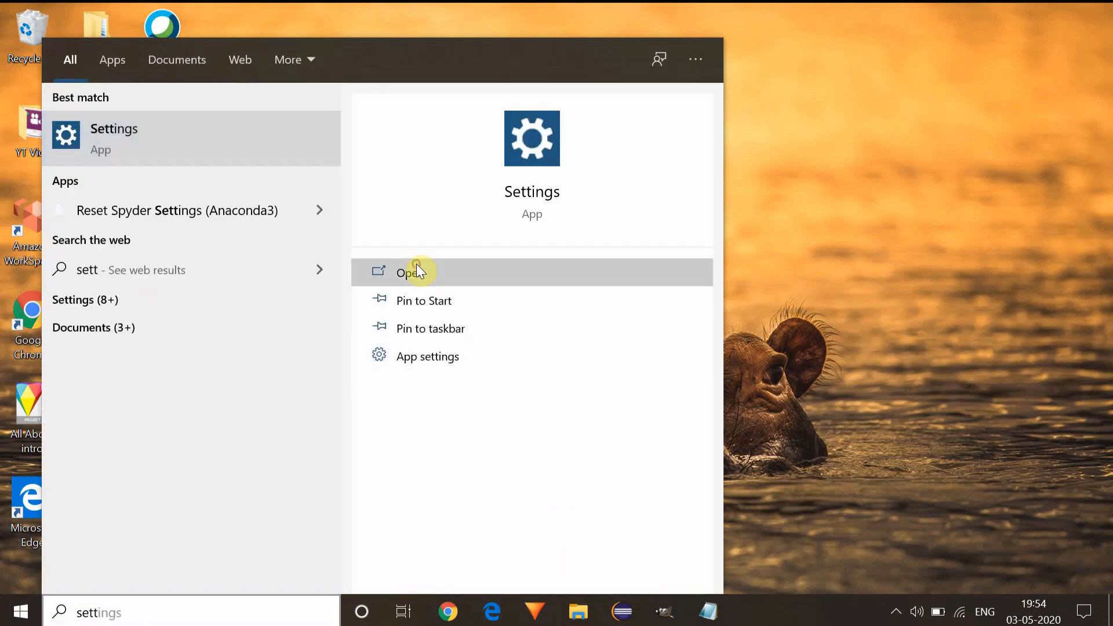
left_click(408, 272)
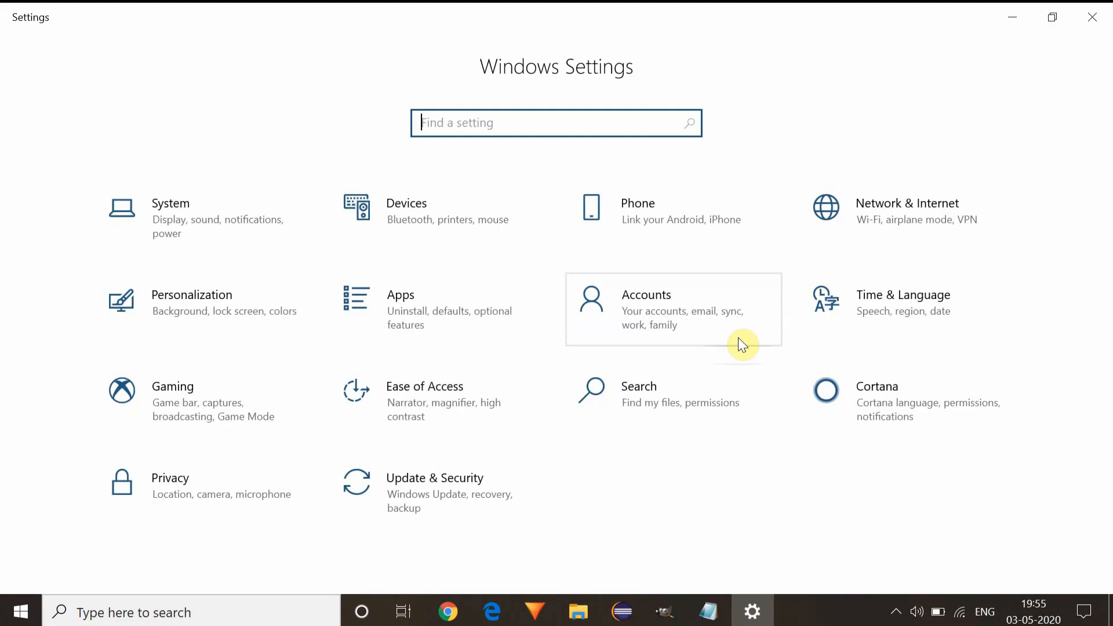
left_click(434, 477)
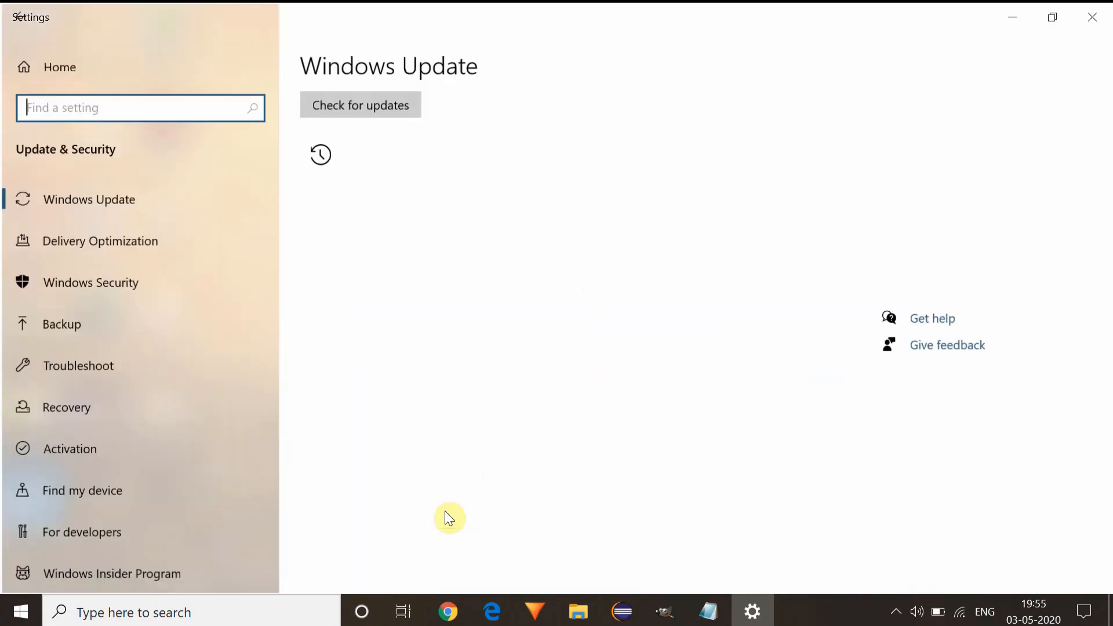
left_click(78, 365)
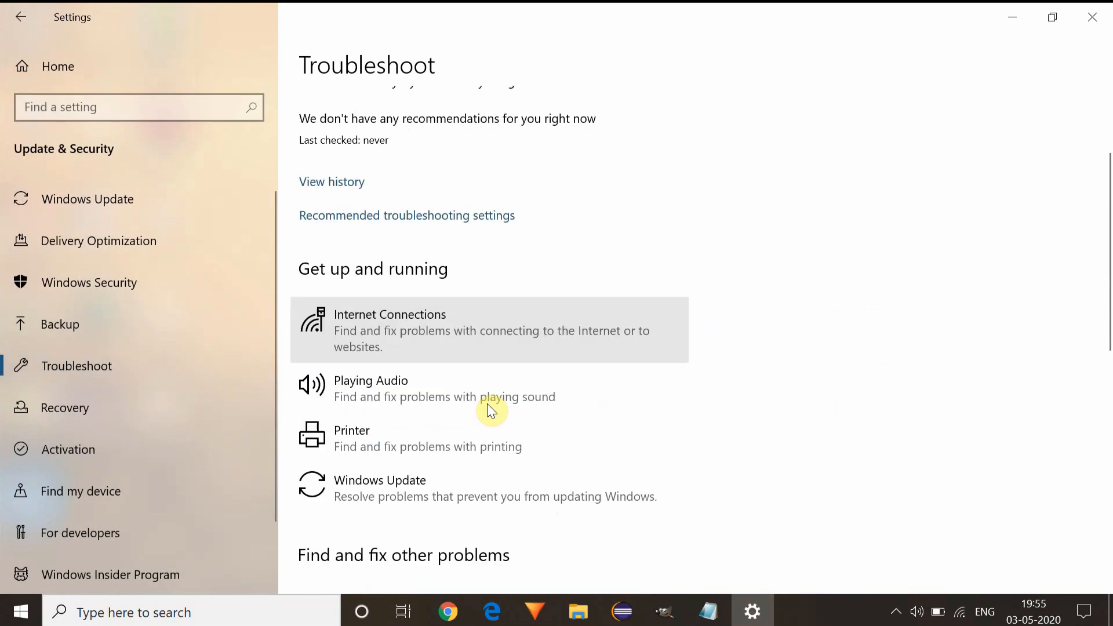
scroll("down", 3)
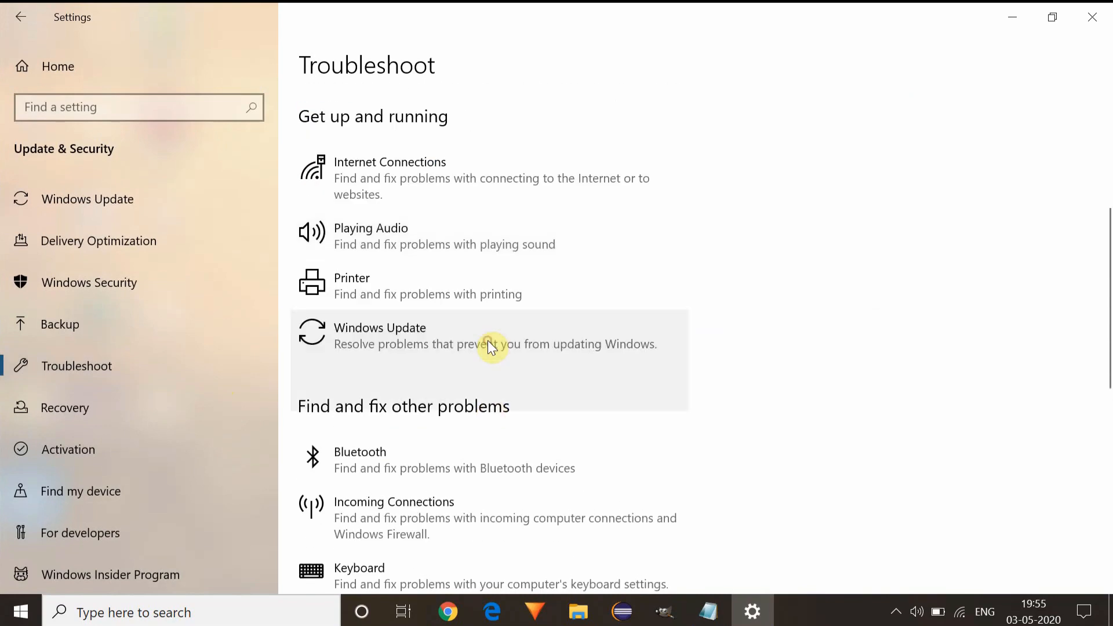
left_click(489, 344)
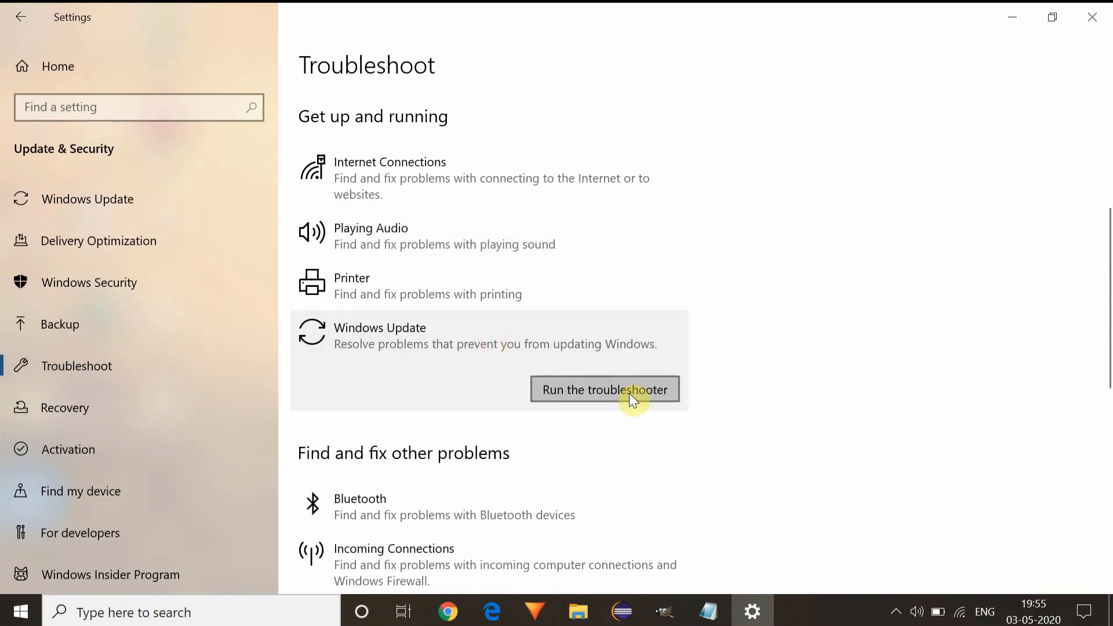
- Run the Windows Update troubleshooter and cancel it while it detects problems
left_click(604, 390)
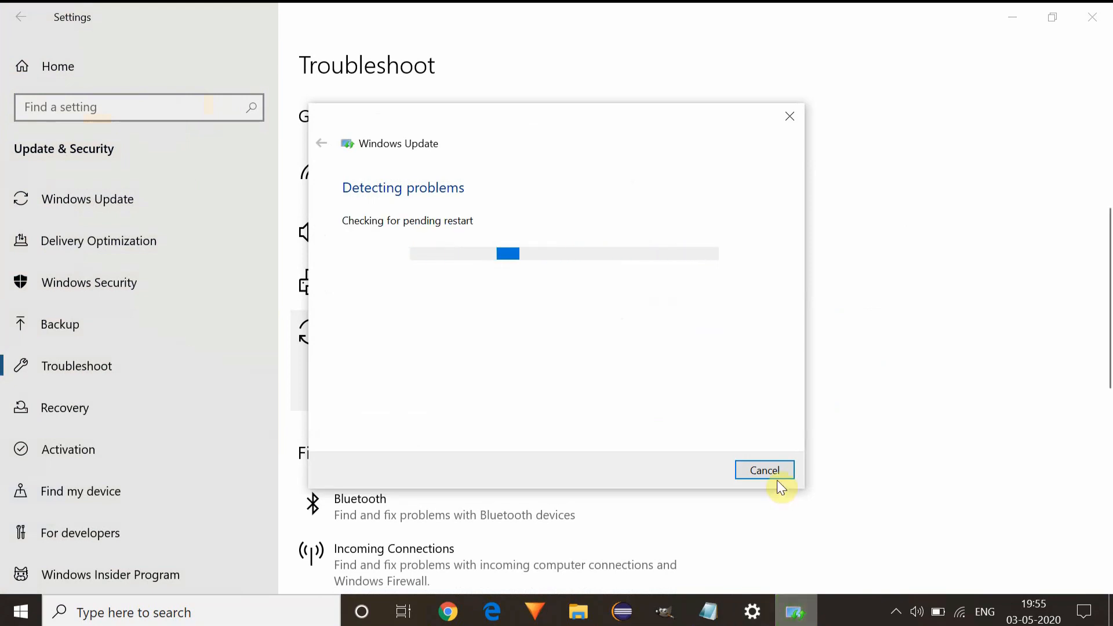
mouse_move(798, 441)
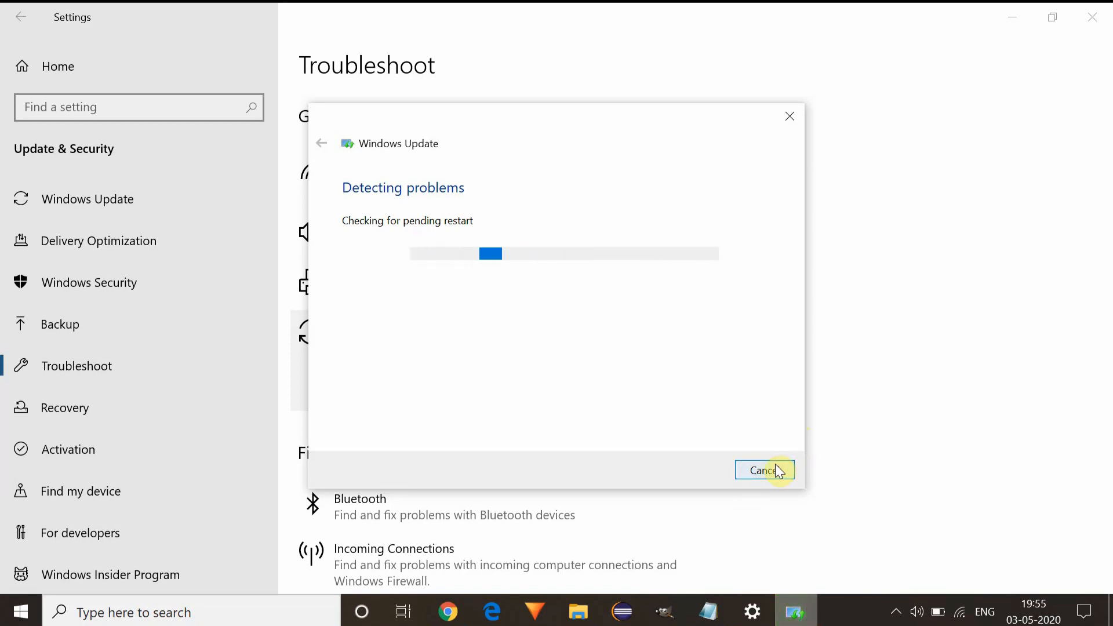
left_click(763, 471)
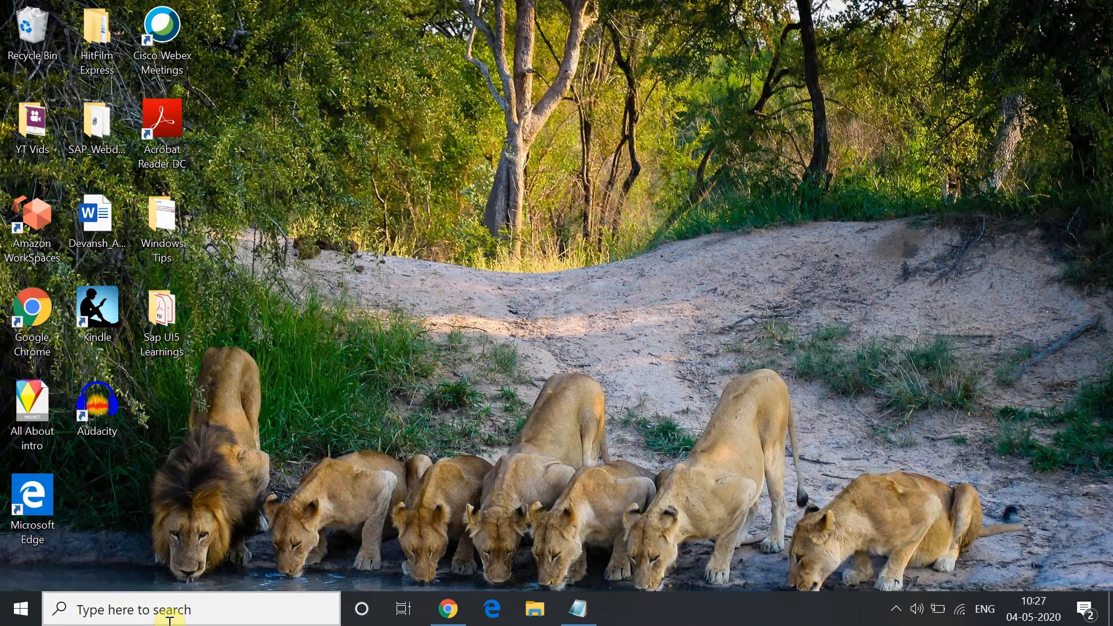
type("co")
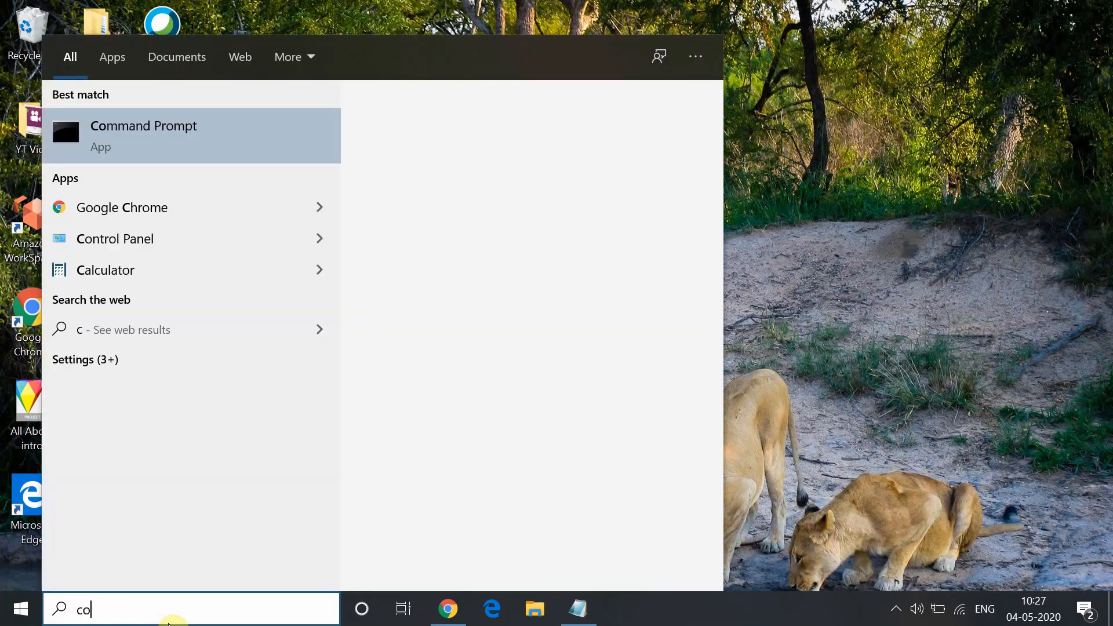
type("mm")
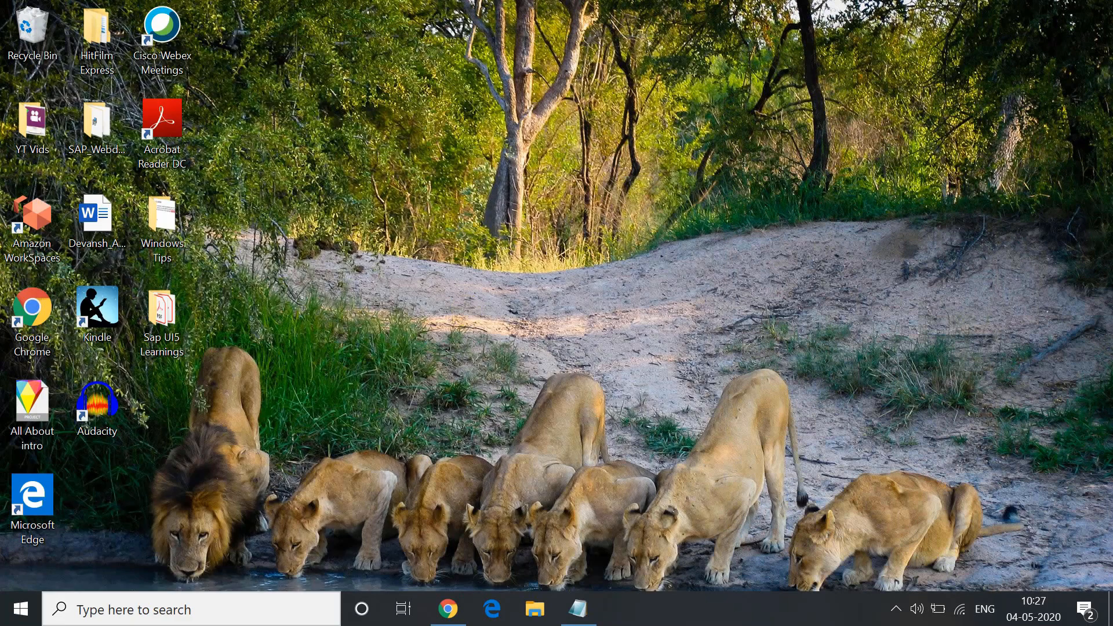
left_click(620, 609)
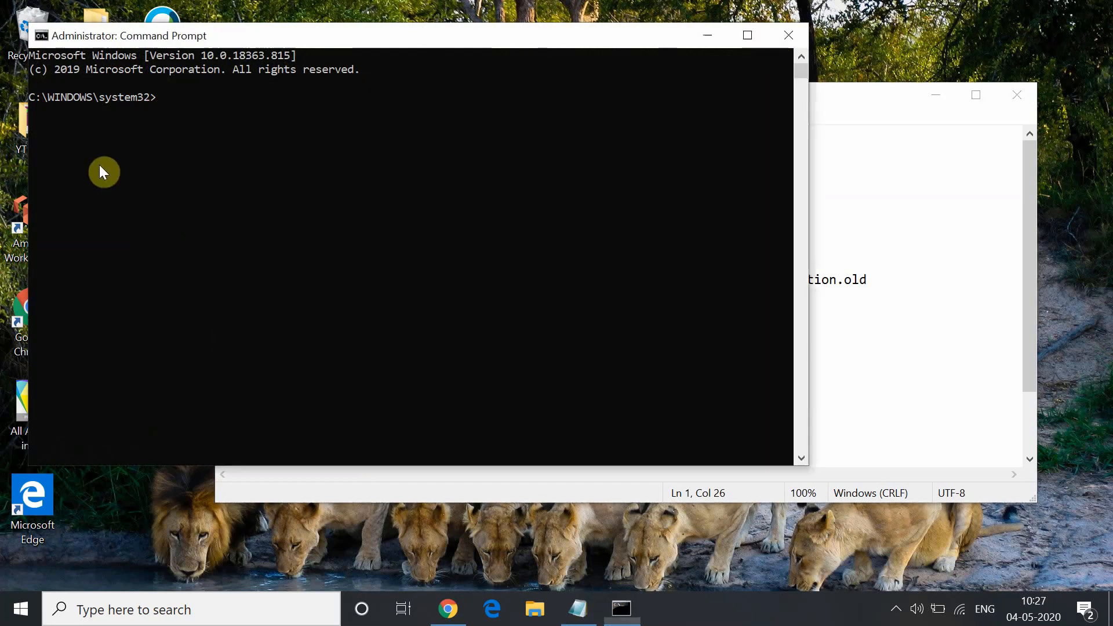
- Run 'net stop wuauserv' and 'net stop cryptSvc' in the admin Command Prompt, copying from Notepad
type("net stop wuauserv")
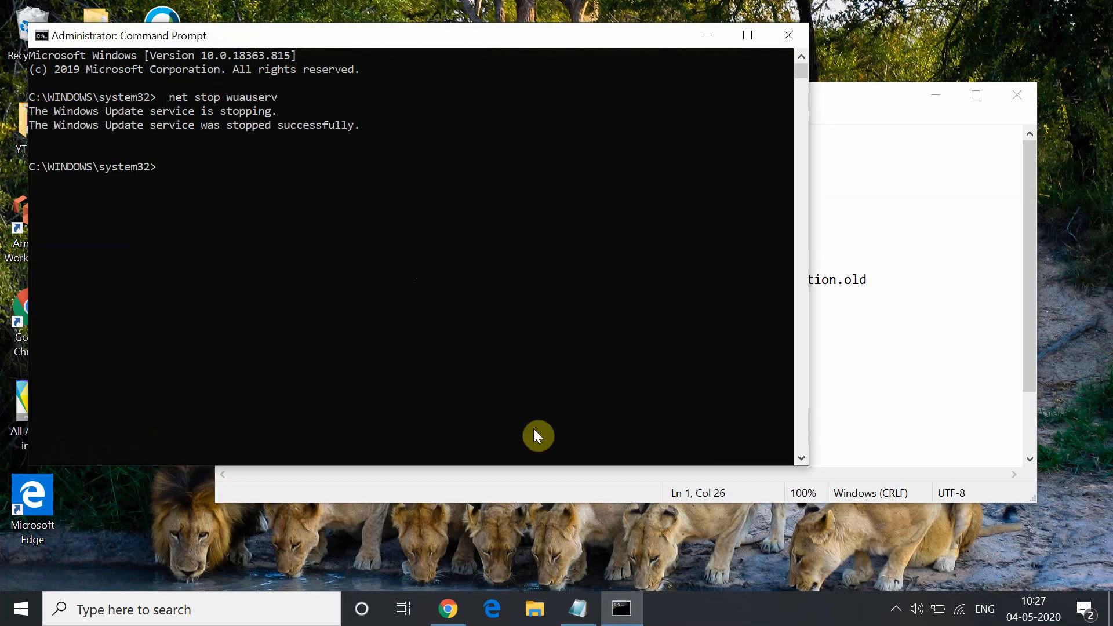
left_click(577, 609)
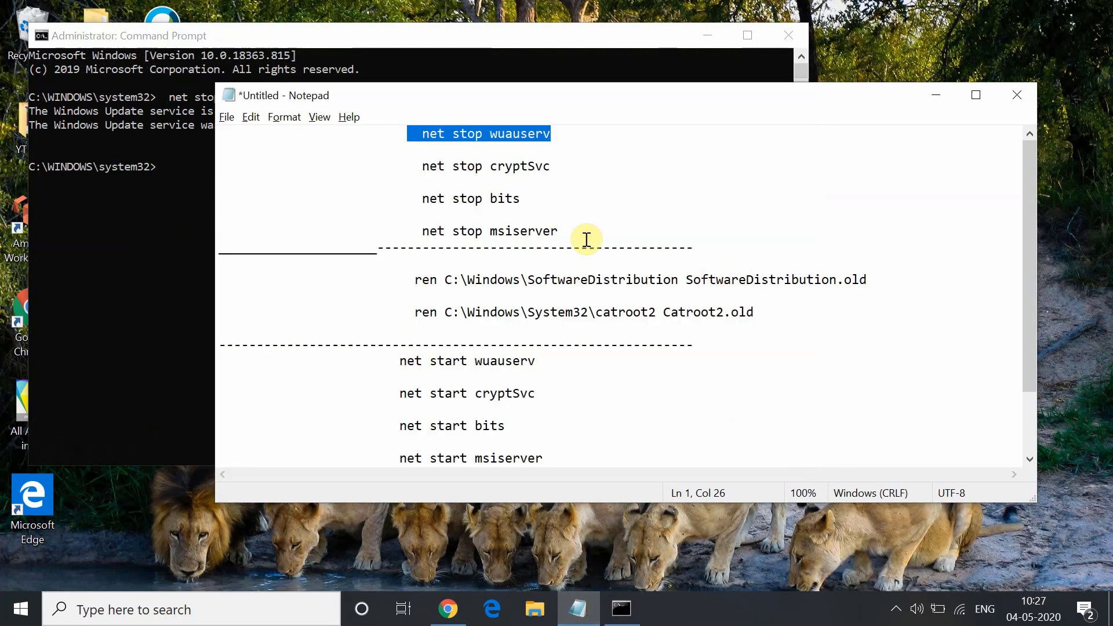
double_click(520, 166)
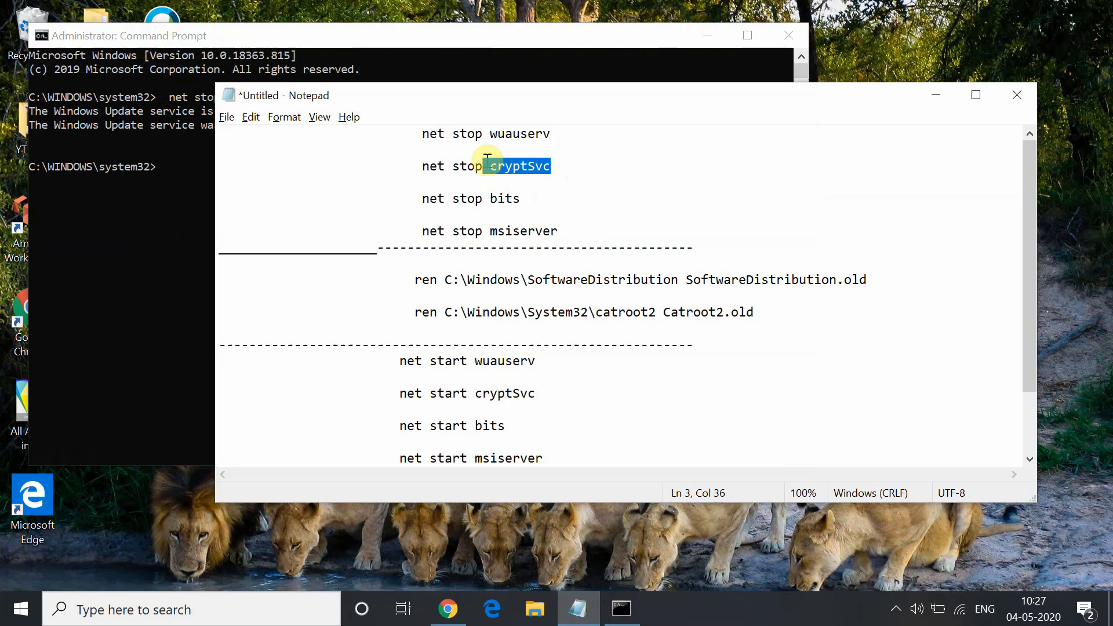
left_click_drag(491, 166, 422, 166)
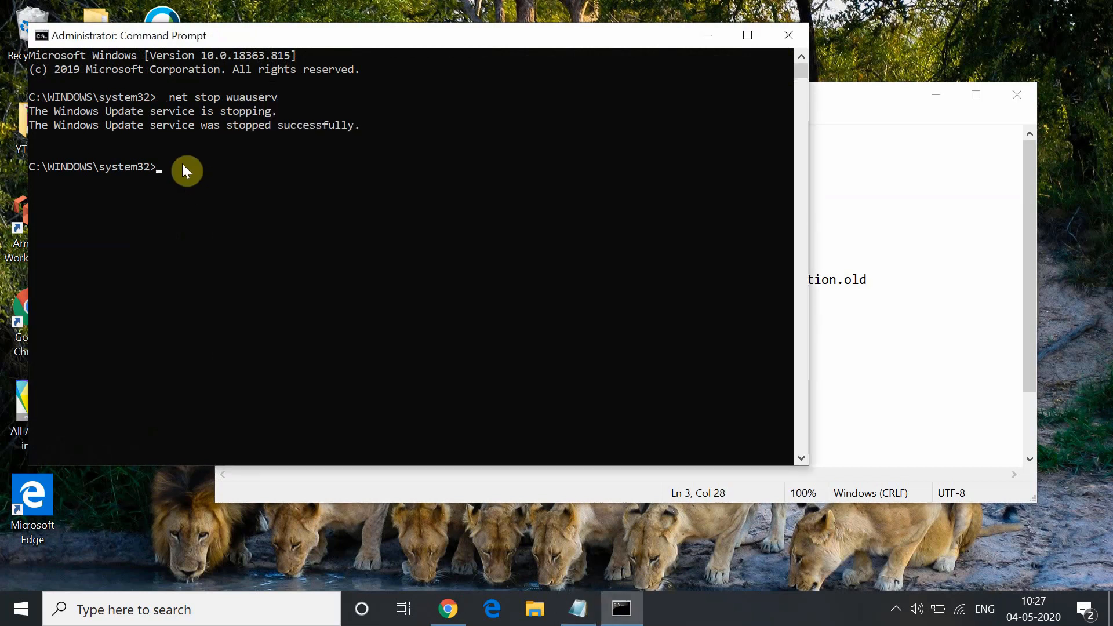
type("net stop cryptSvc")
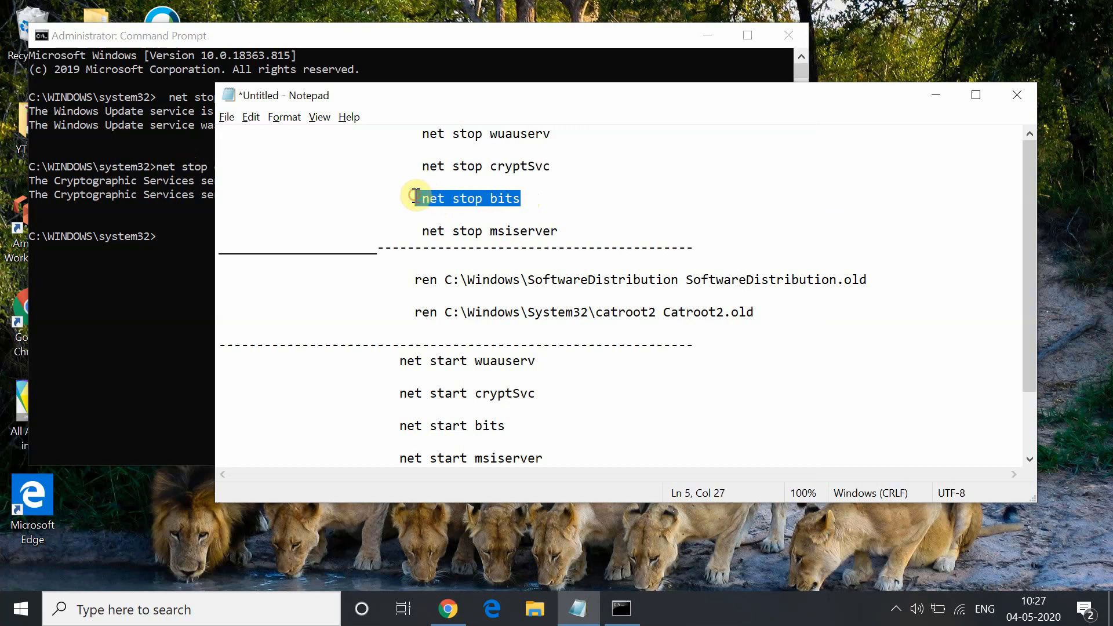
- Run the net stop commands for bits and msiserver
left_click(199, 238)
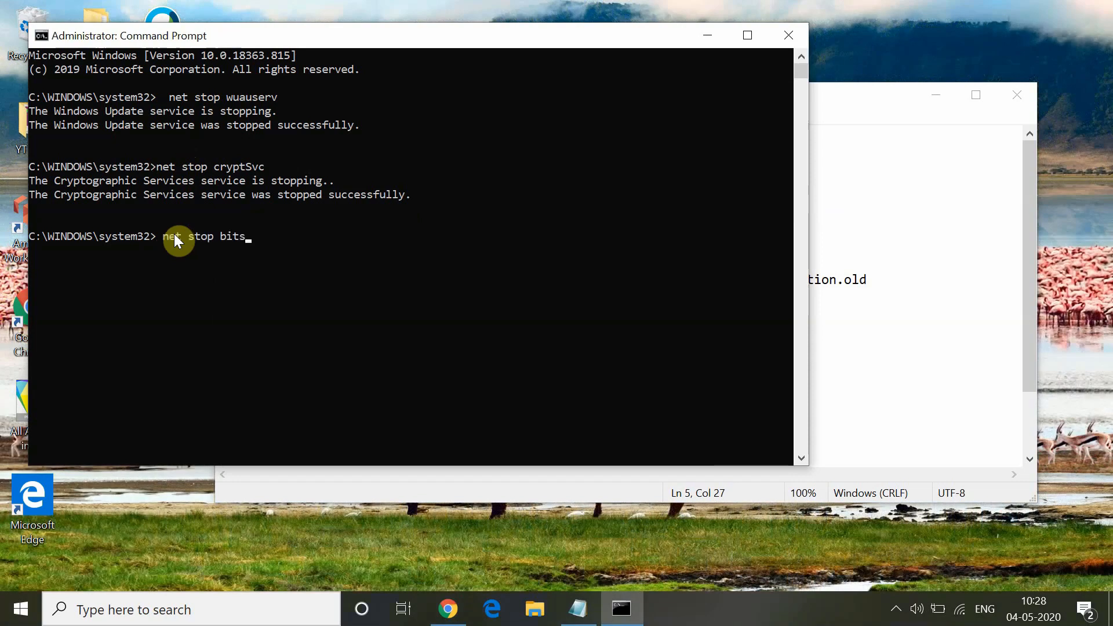
key("enter")
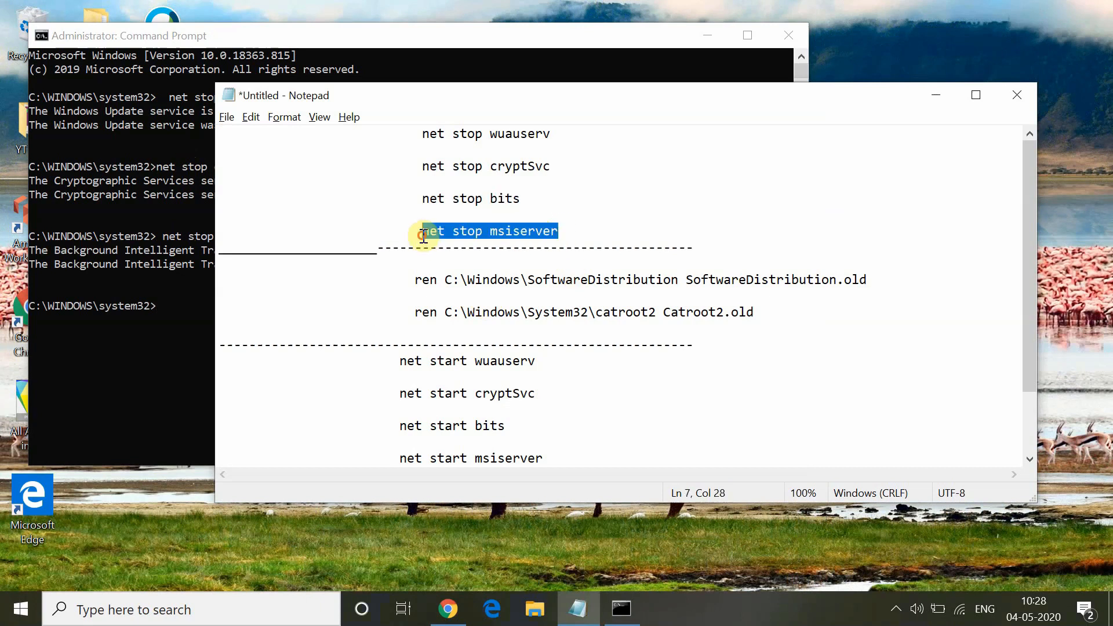
mouse_move(189, 314)
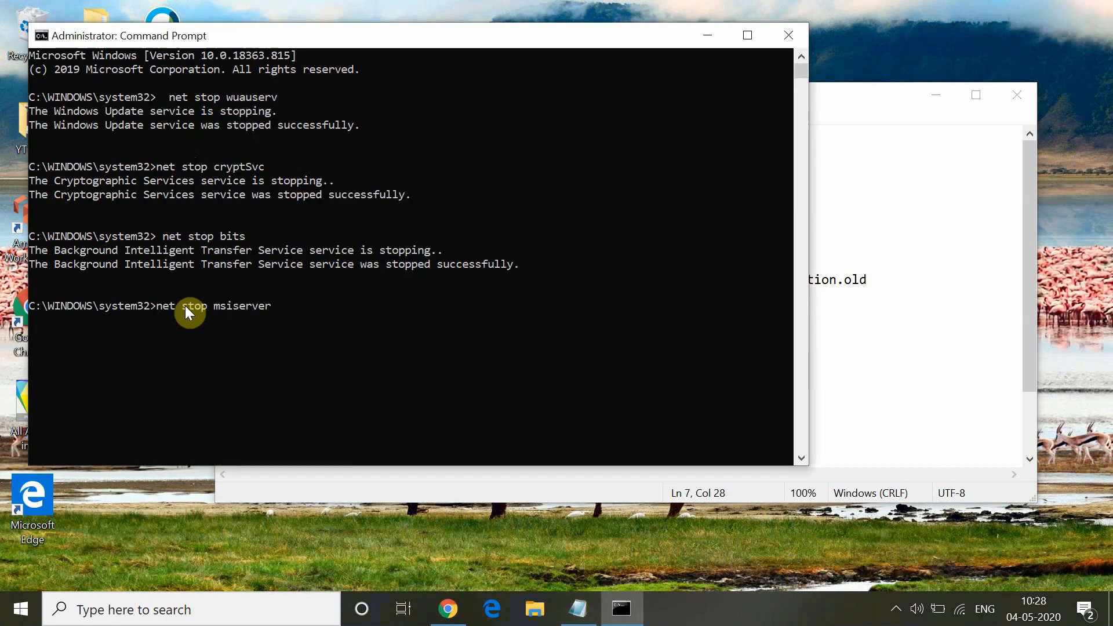
key("Enter")
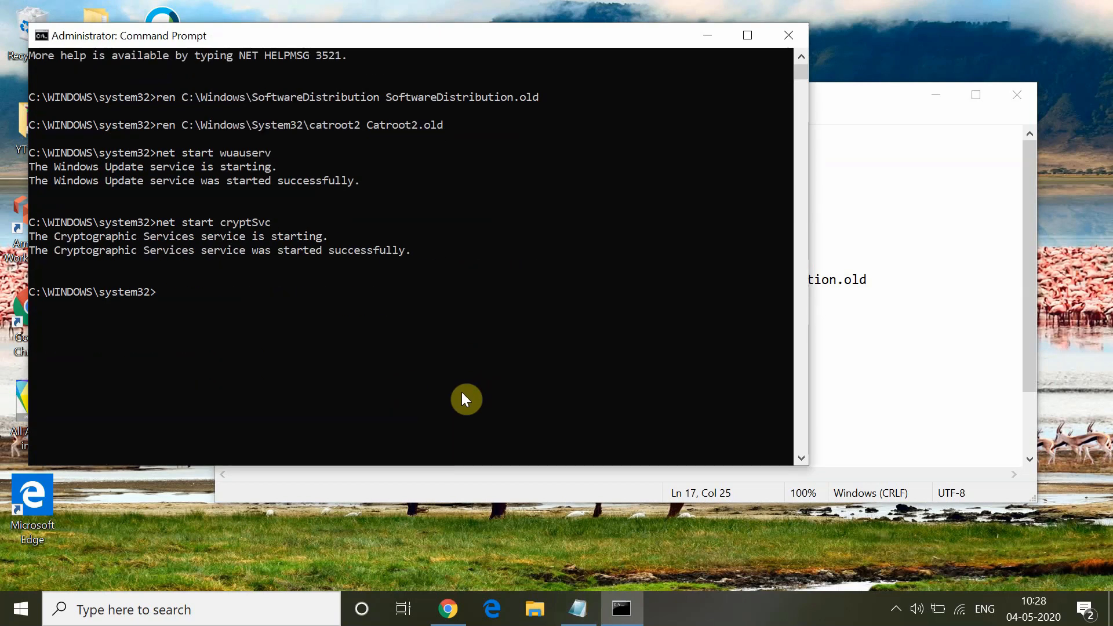
- Select the net start msiserver command in the Notepad notes
double_click(447, 425)
type("net start bits")
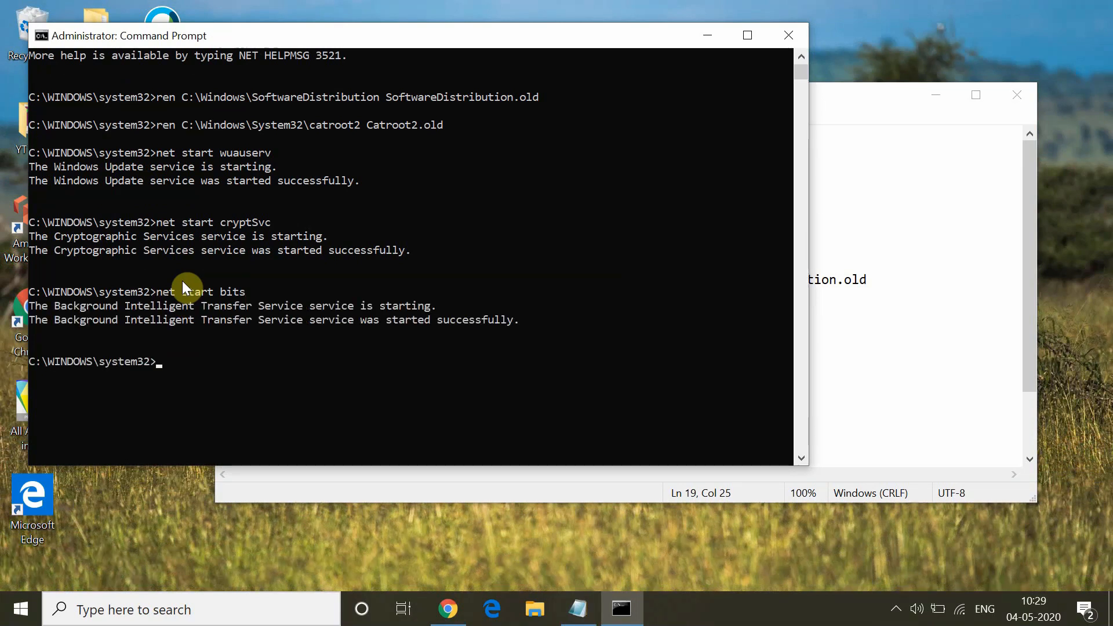
double_click(451, 425)
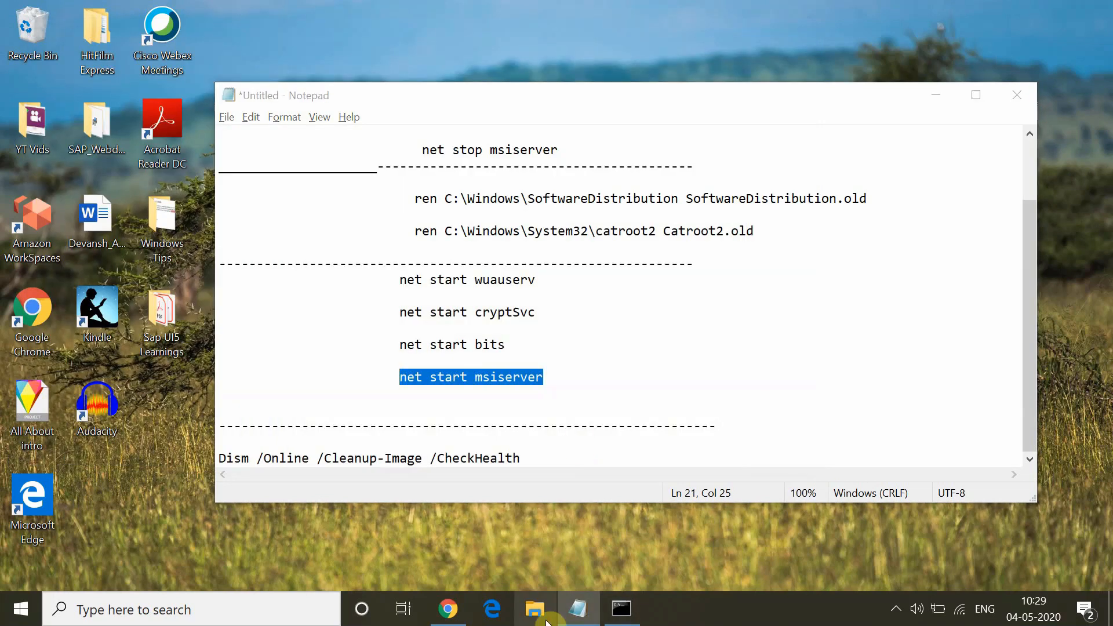
- Open File Explorer and go into the C:\Windows folder
left_click(534, 608)
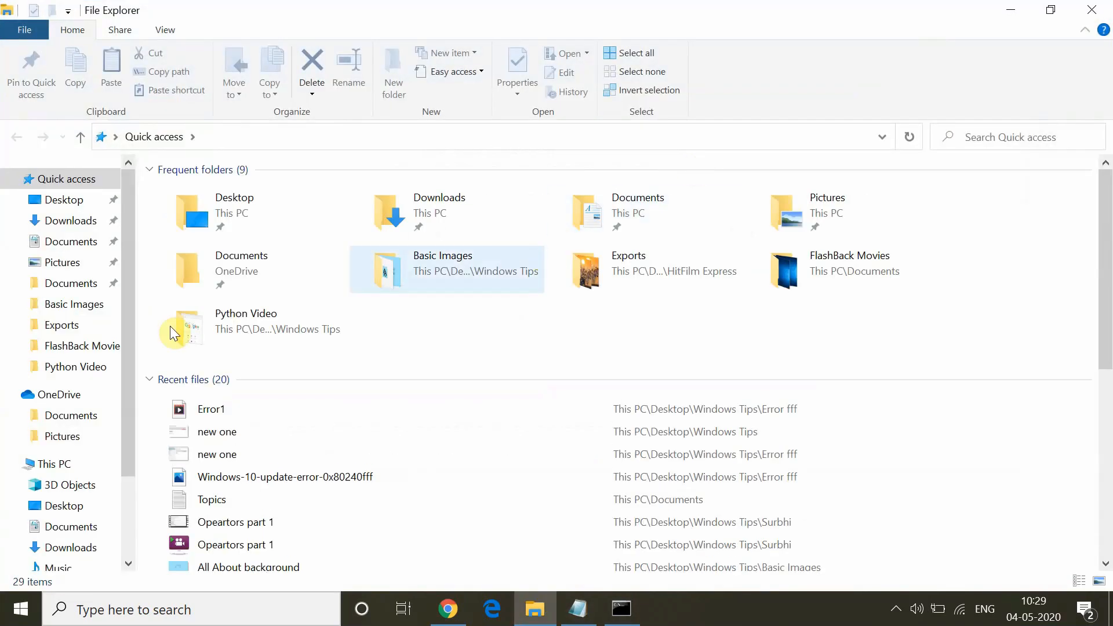
scroll("down", 3)
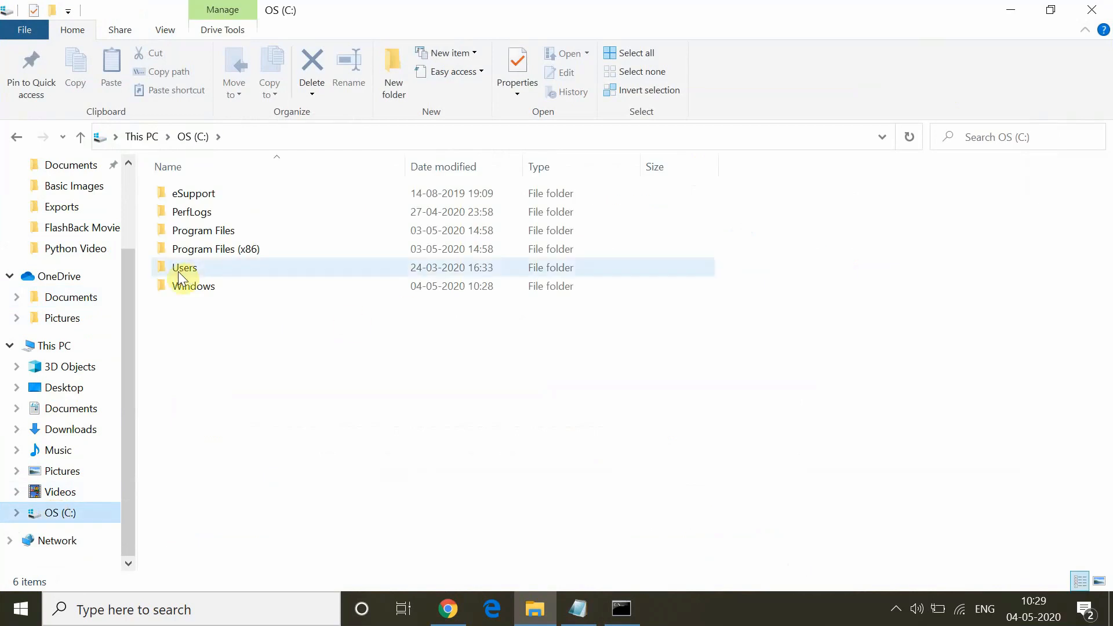
left_click(193, 287)
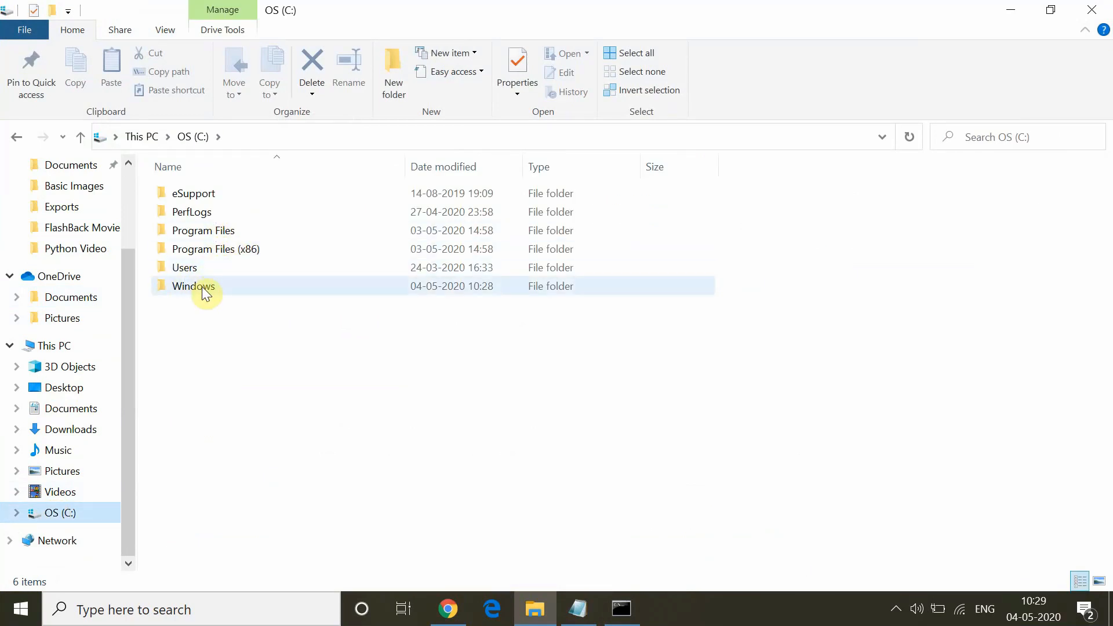
double_click(194, 285)
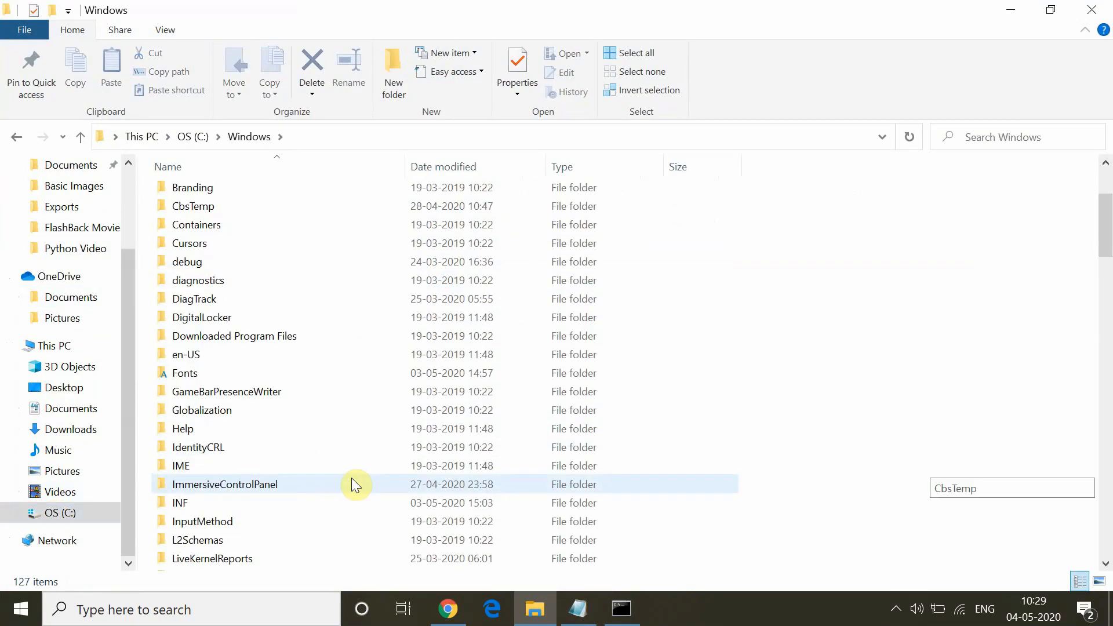
- Find SoftwareDistribution.old beside the new SoftwareDistribution folder and open the new one
scroll("down", 3)
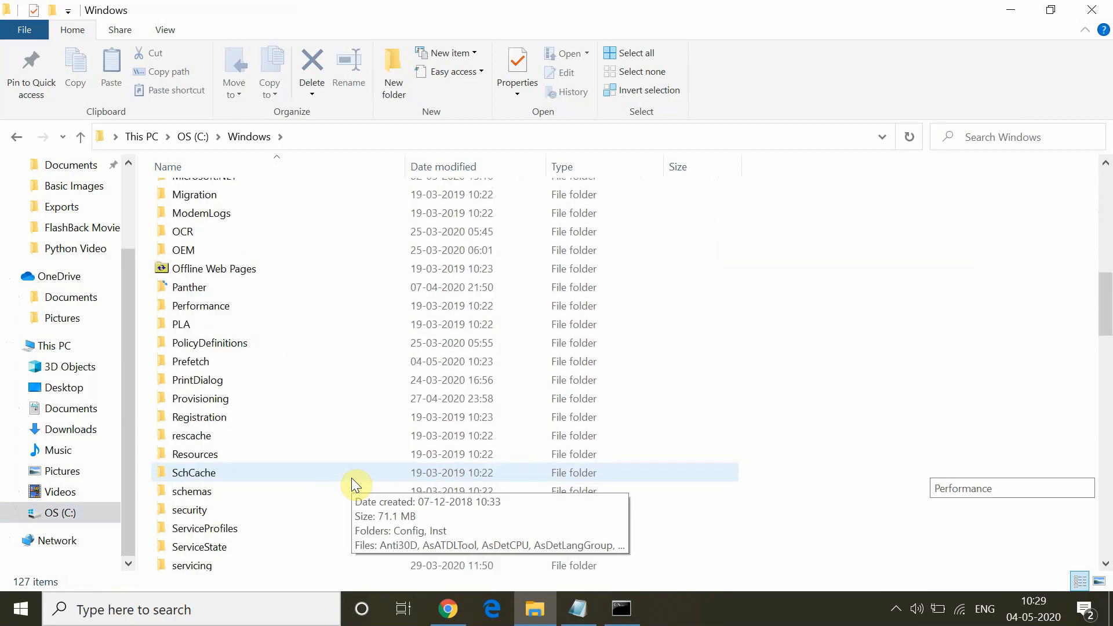
scroll("down", 3)
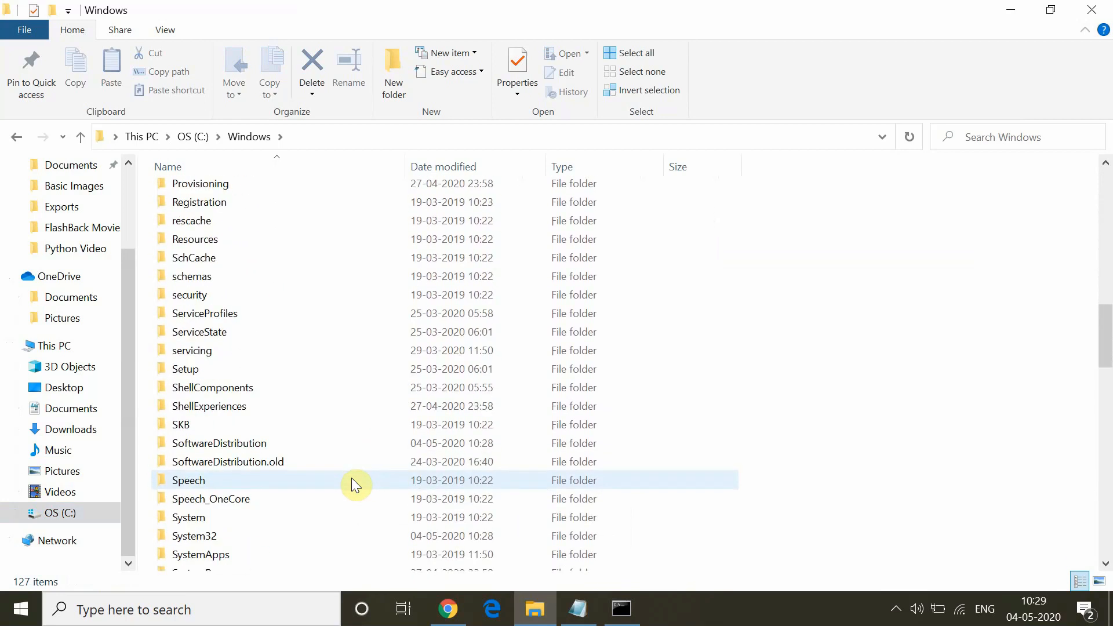
left_click(227, 461)
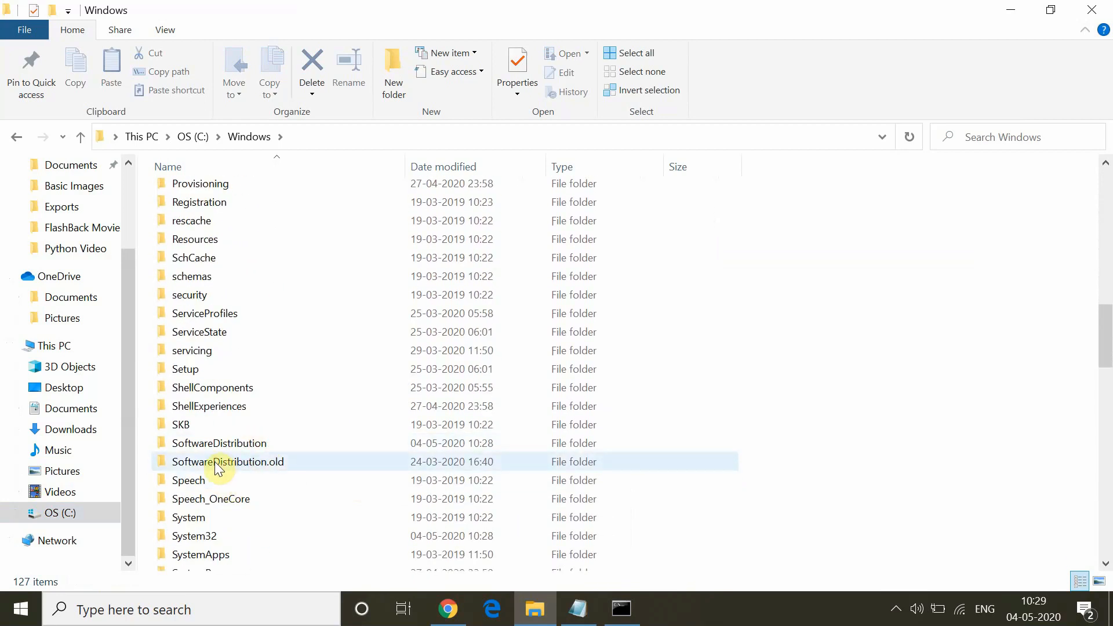
left_click(219, 443)
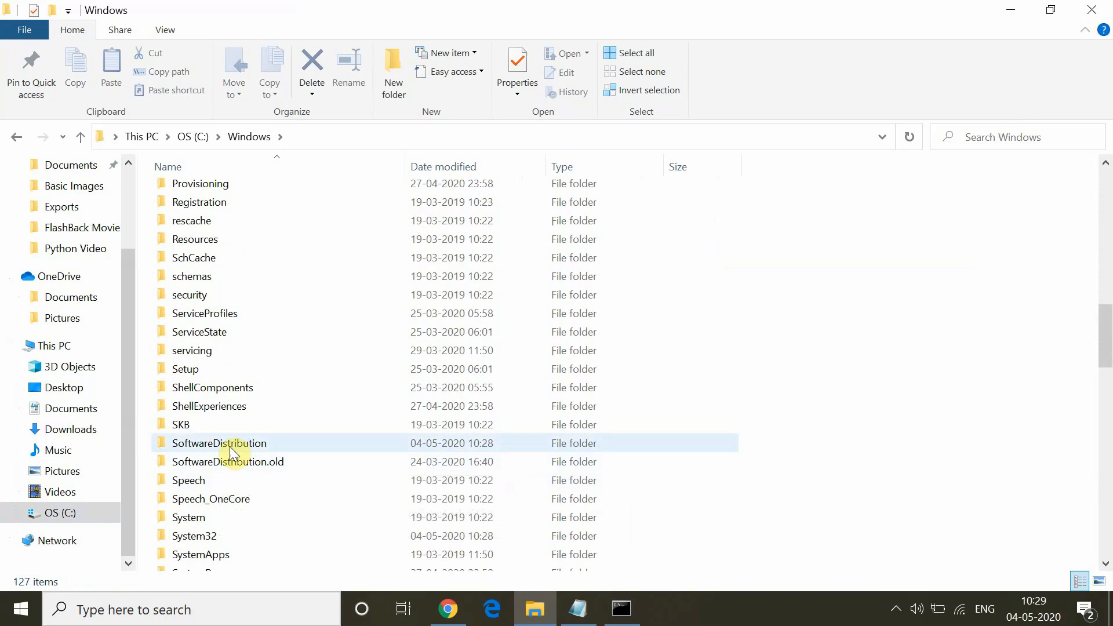
double_click(219, 443)
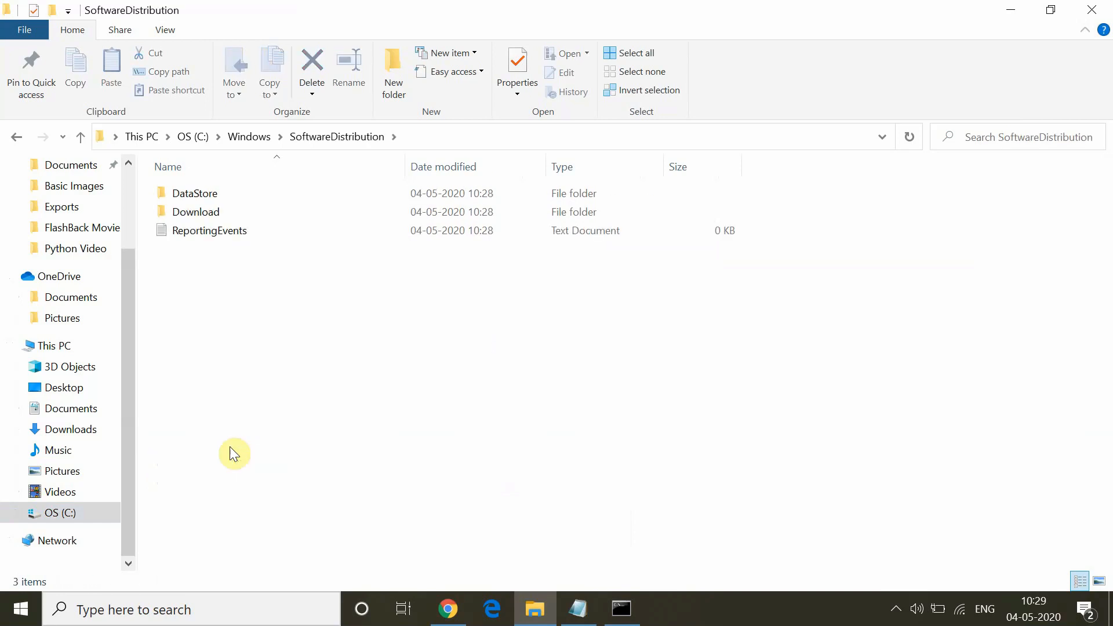
mouse_move(305, 306)
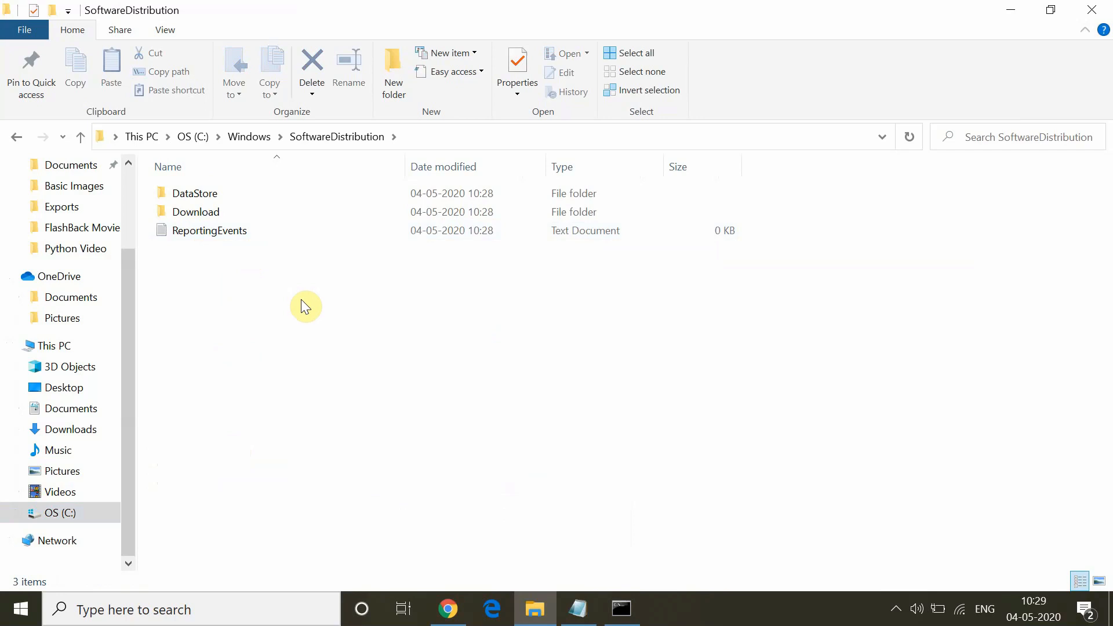
mouse_move(274, 254)
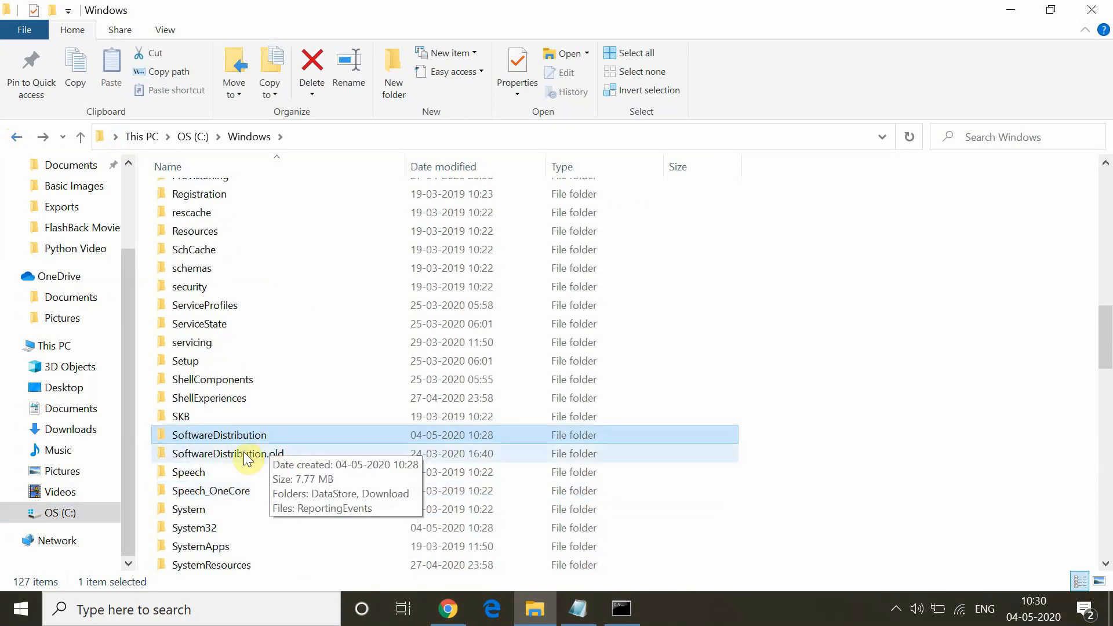
- Check inside SoftwareDistribution.old and System32's Catroot2.old, returning to the Windows folder
double_click(229, 453)
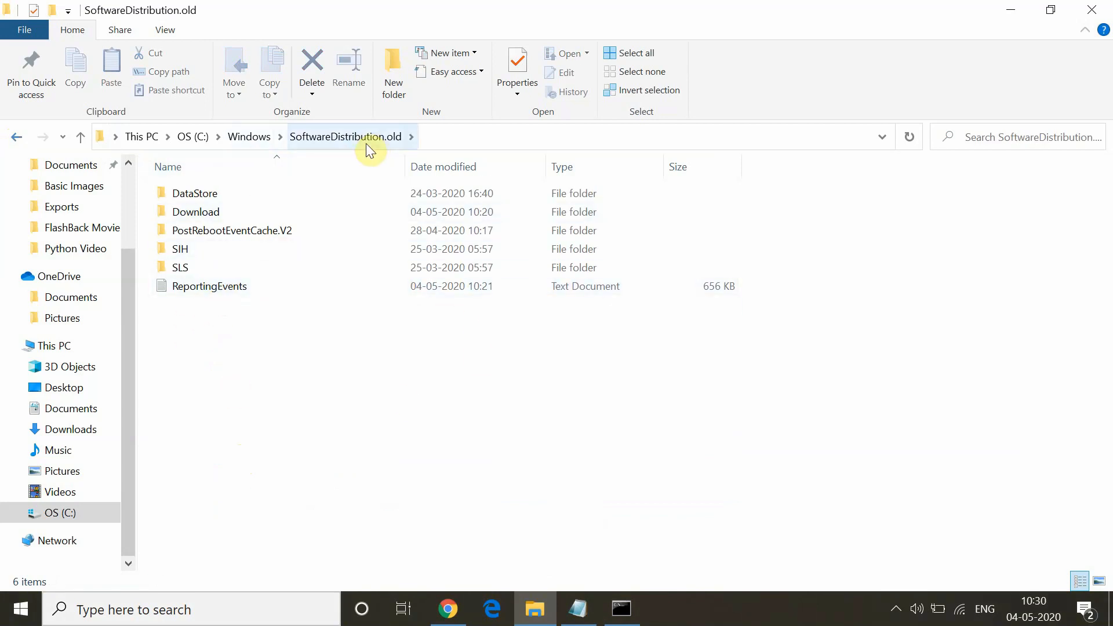
left_click(249, 137)
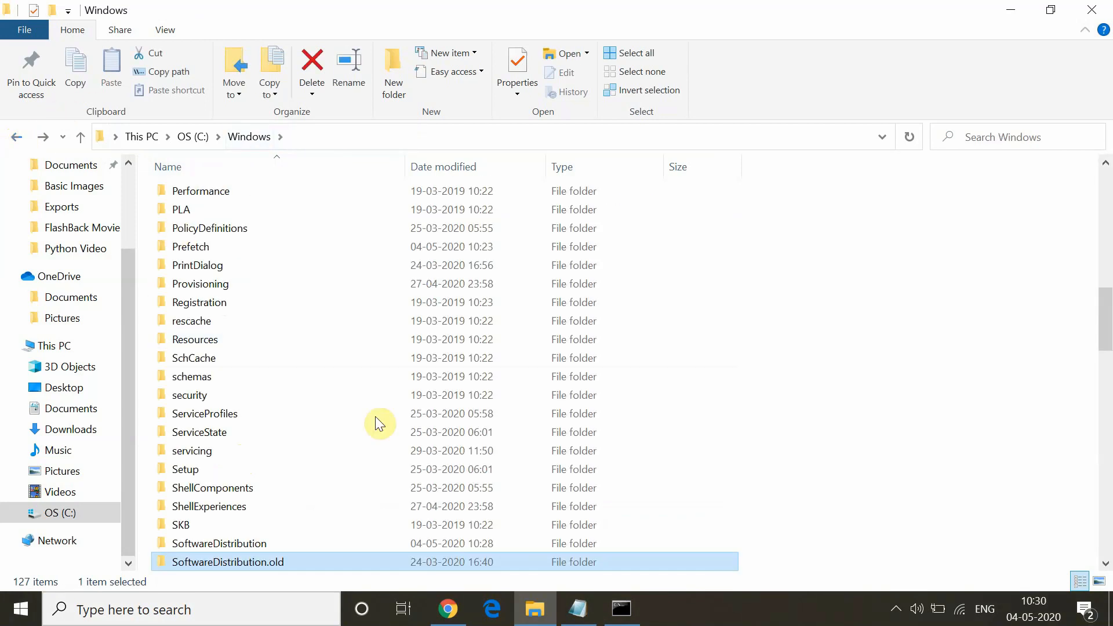
scroll("down", 3)
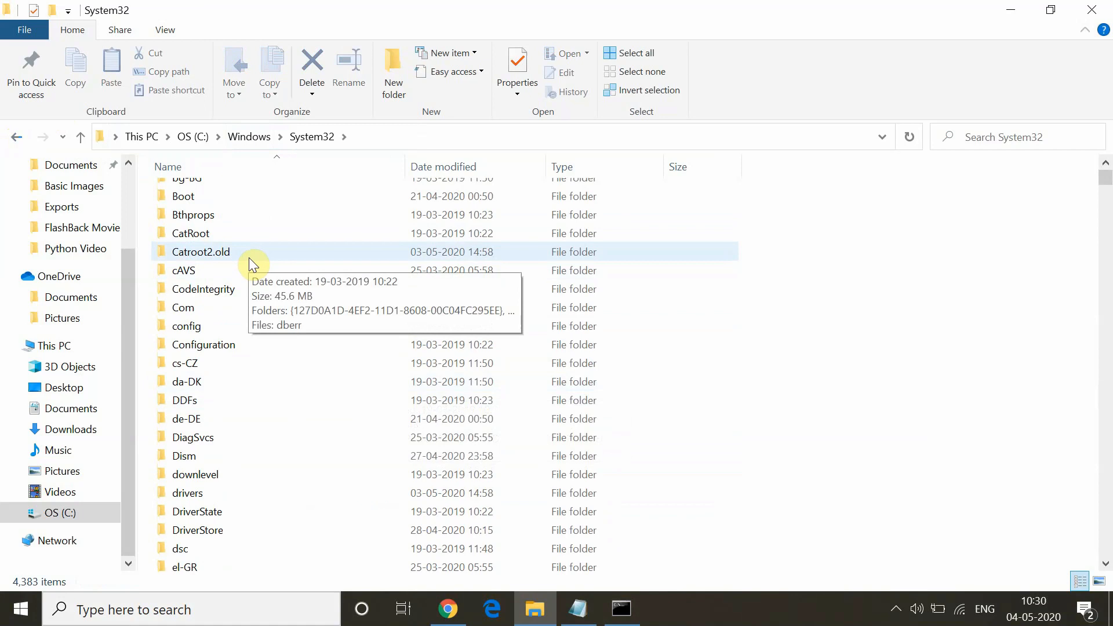
double_click(200, 252)
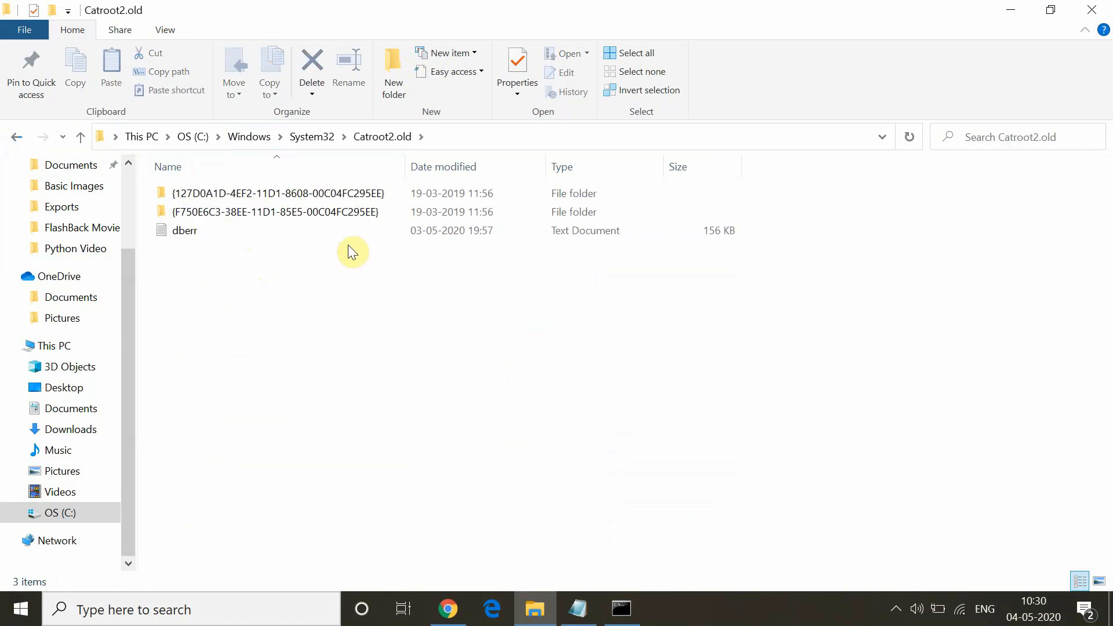
mouse_move(57, 154)
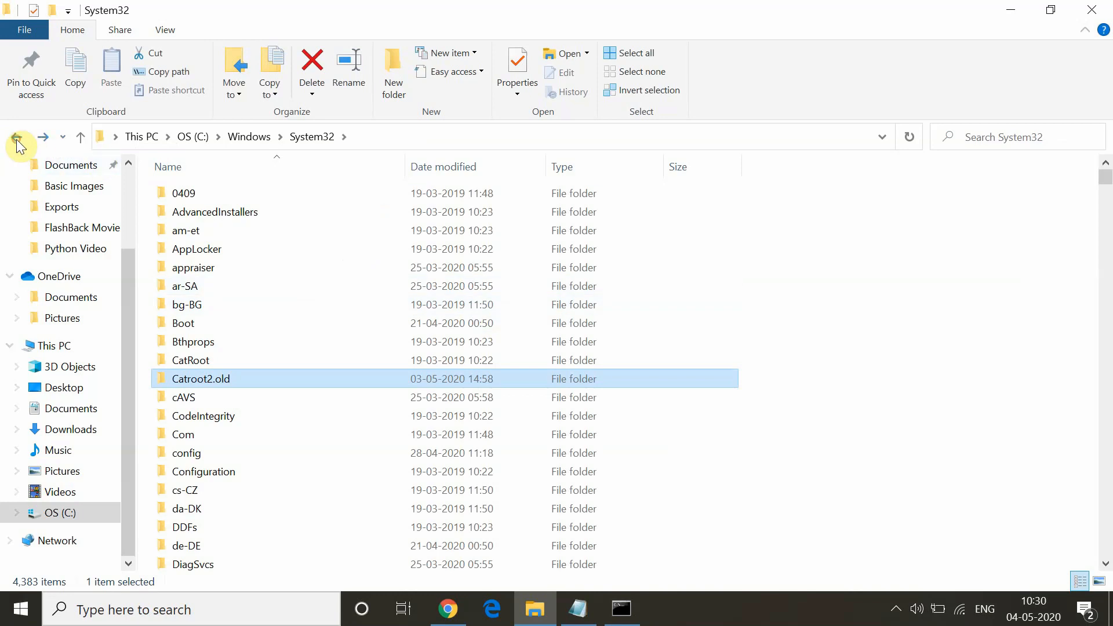
left_click(17, 137)
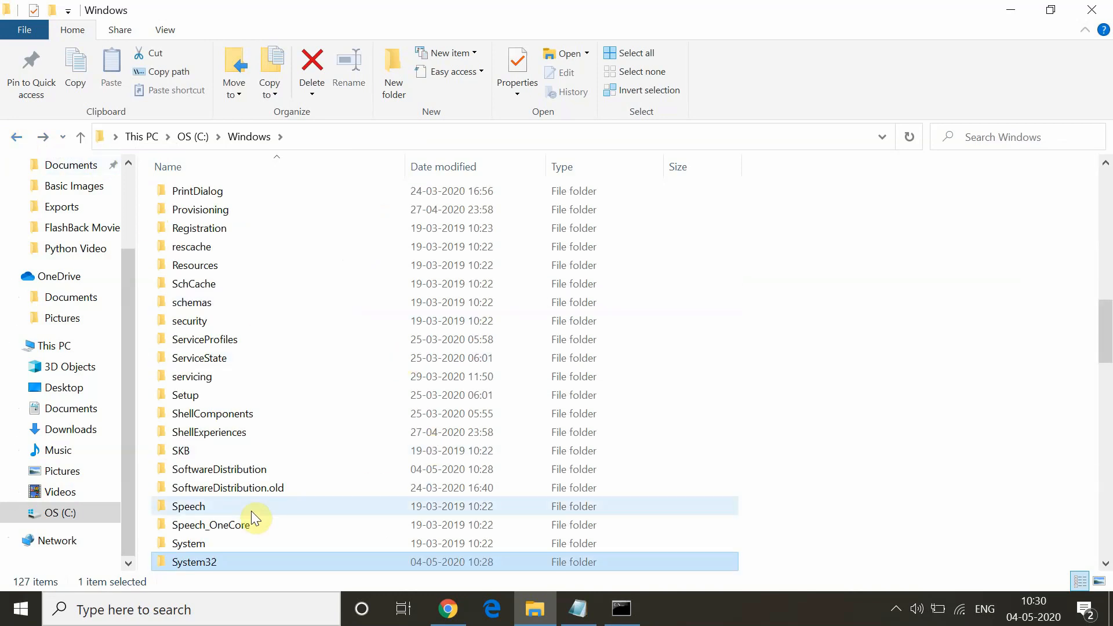
mouse_move(863, 435)
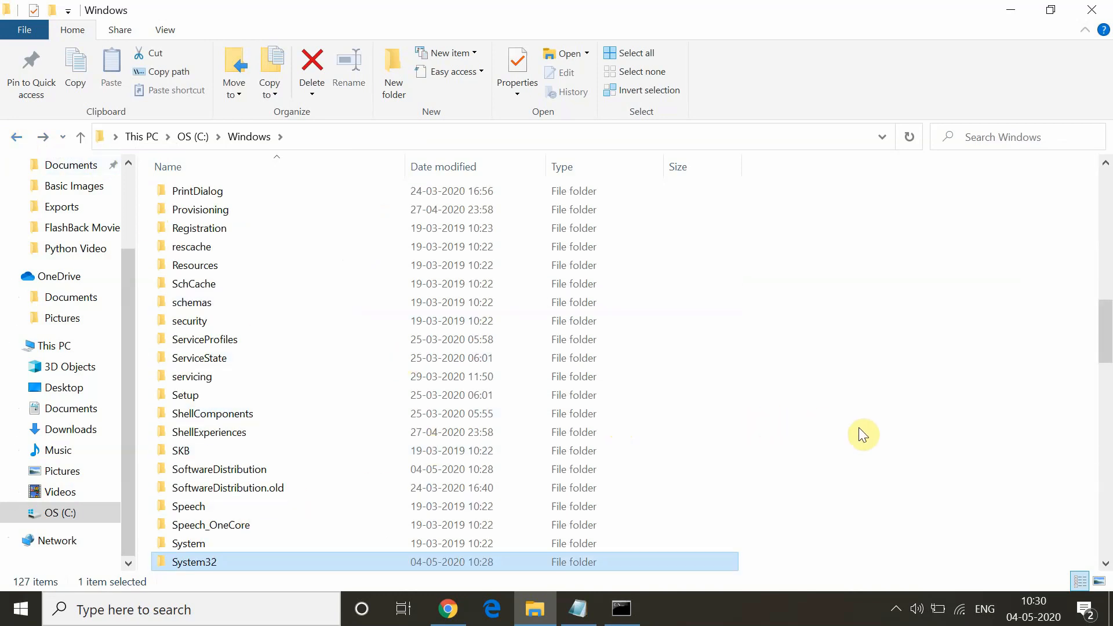
mouse_move(865, 434)
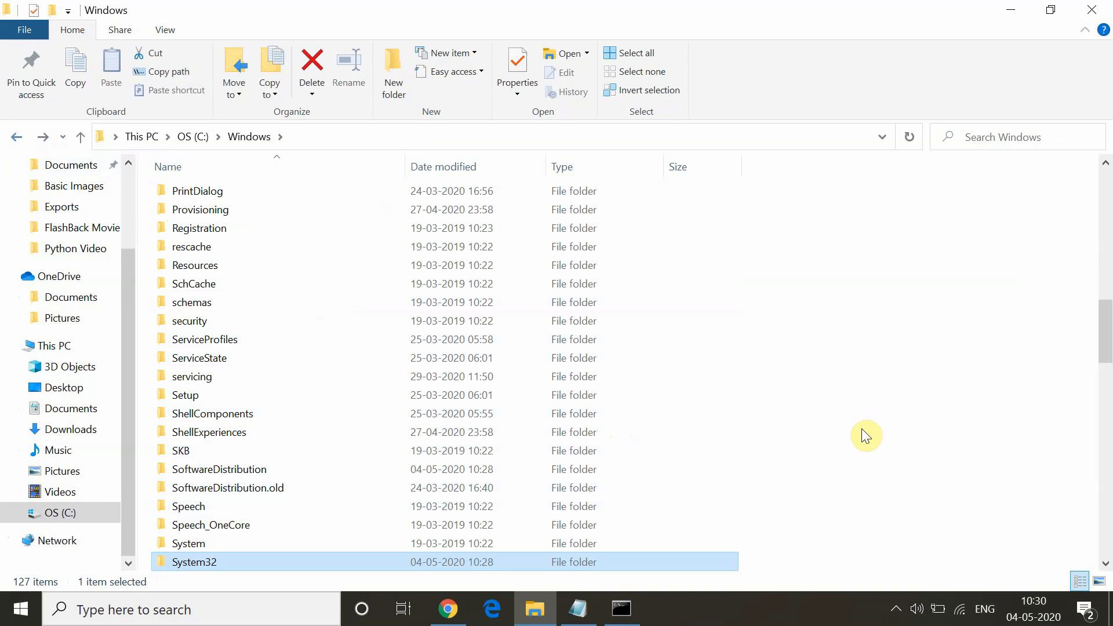
- Close File Explorer and search 'power' in the taskbar to find Windows PowerShell
left_click(619, 608)
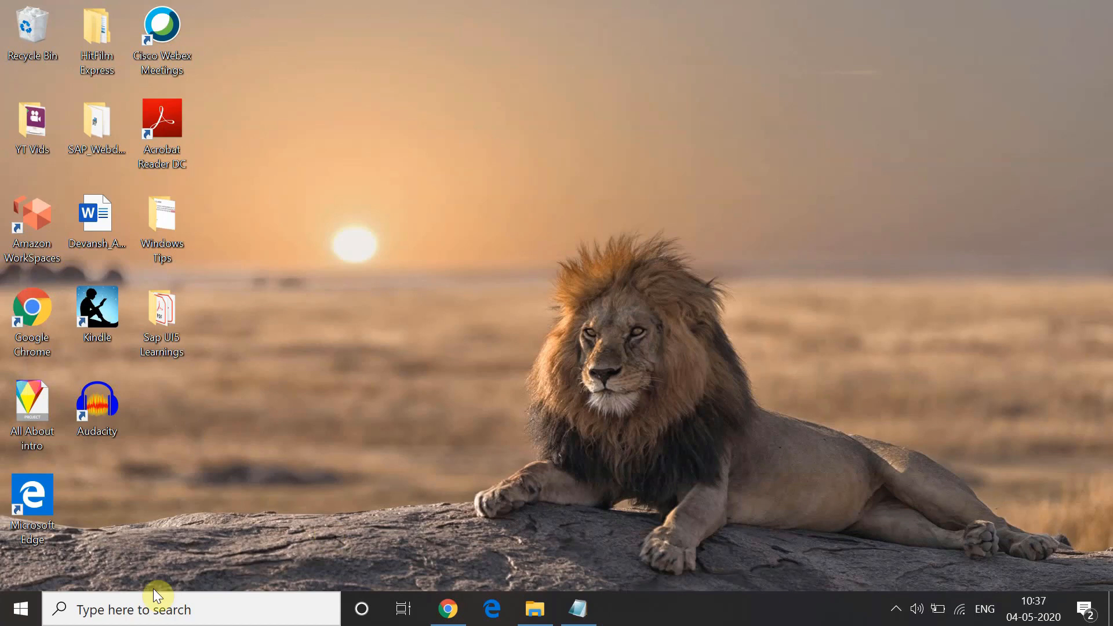
left_click(189, 608)
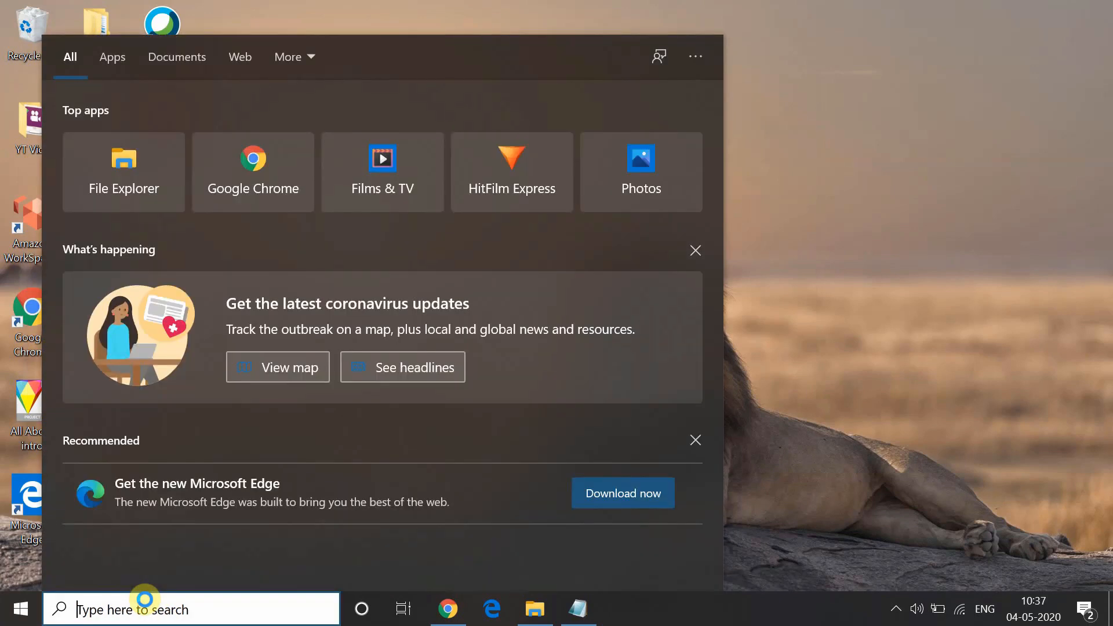
type("power")
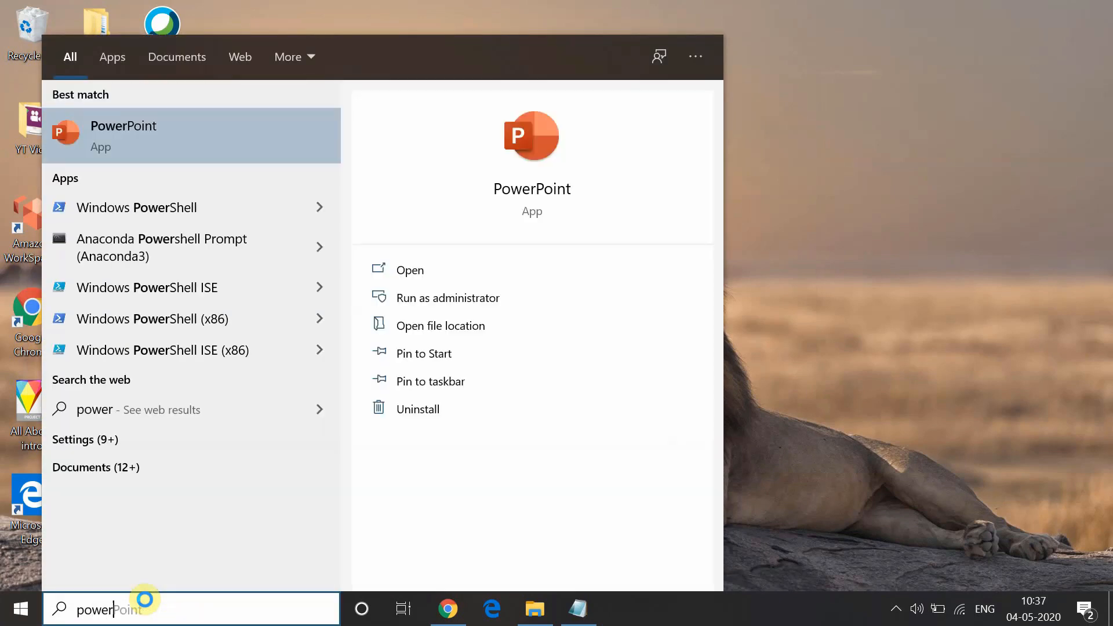
mouse_move(312, 214)
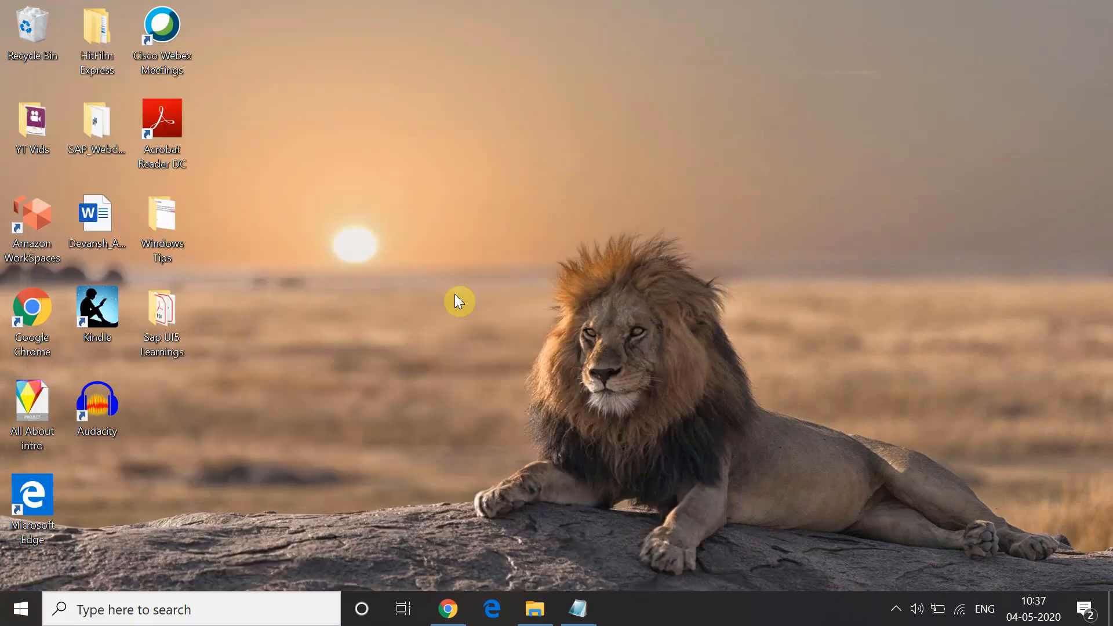
mouse_move(437, 417)
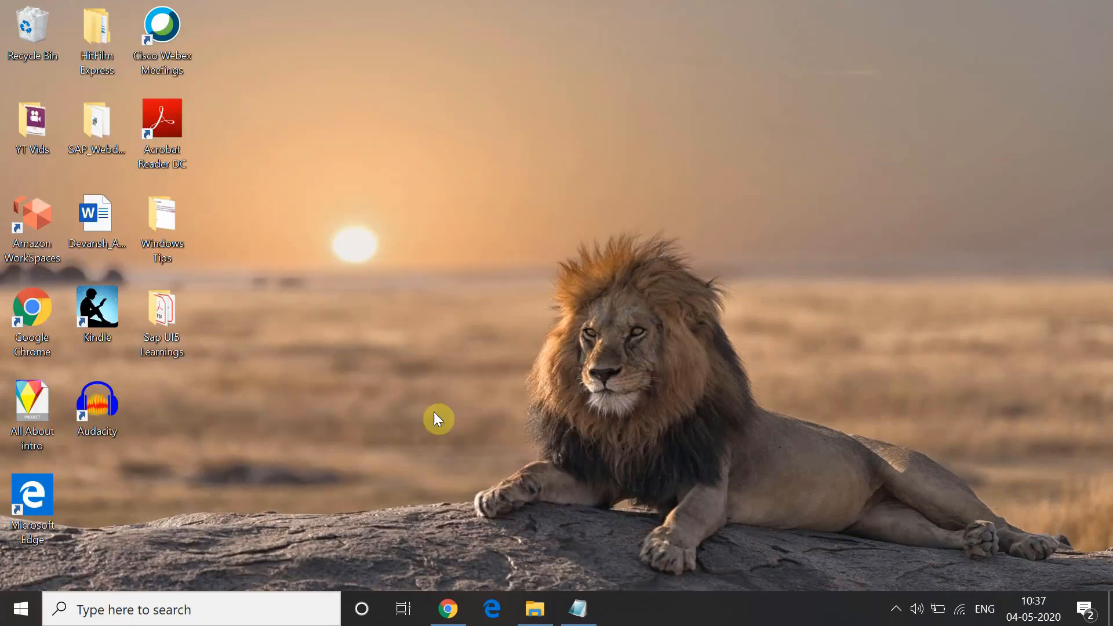
- Enter wuauclt.exe/updatenow in the admin PowerShell, then return to the notes and Start menu
left_click(621, 608)
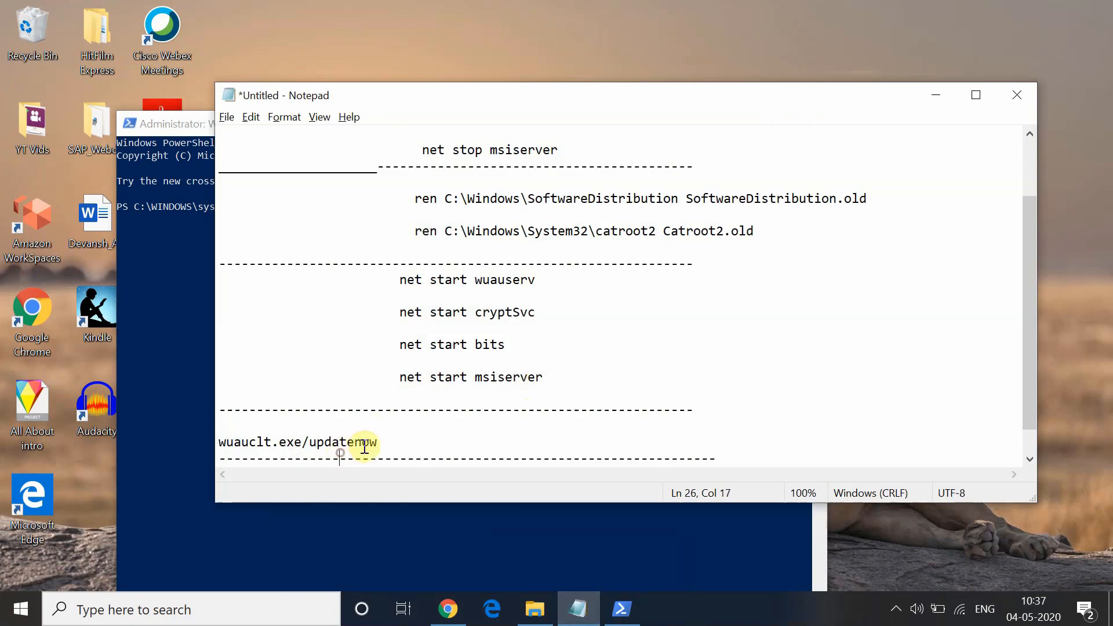
double_click(341, 441)
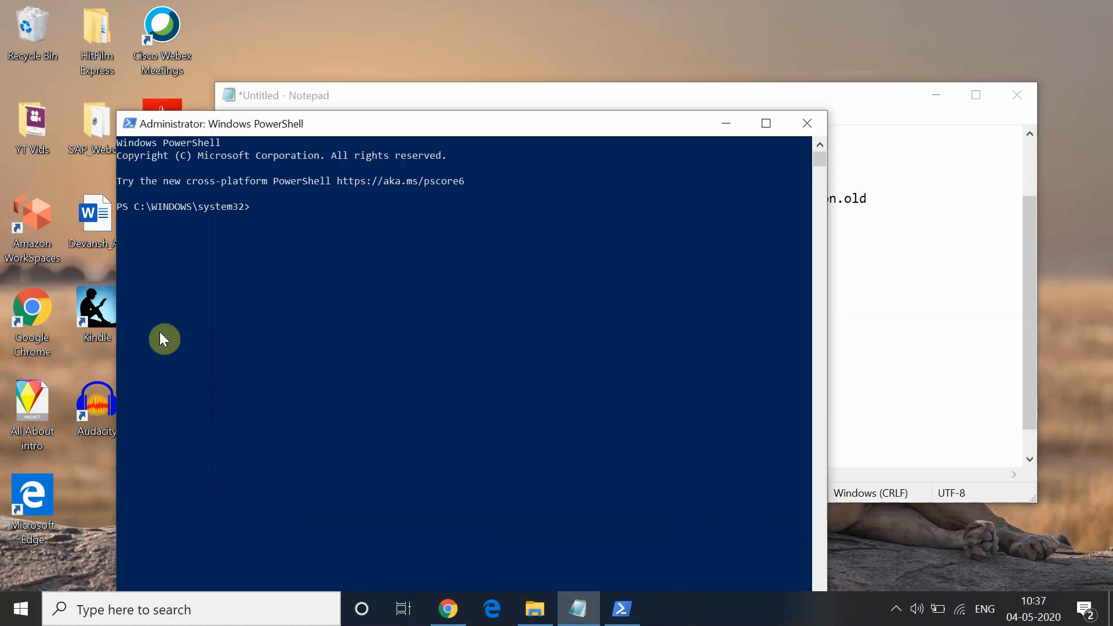
type("wuauclt.exe/updatenow")
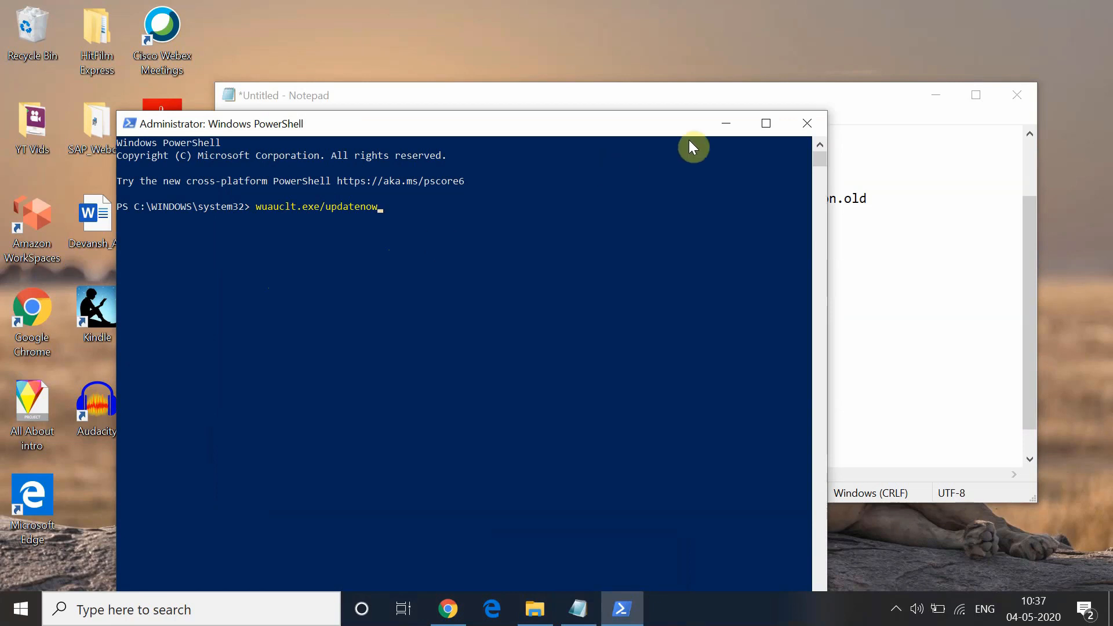
left_click(298, 95)
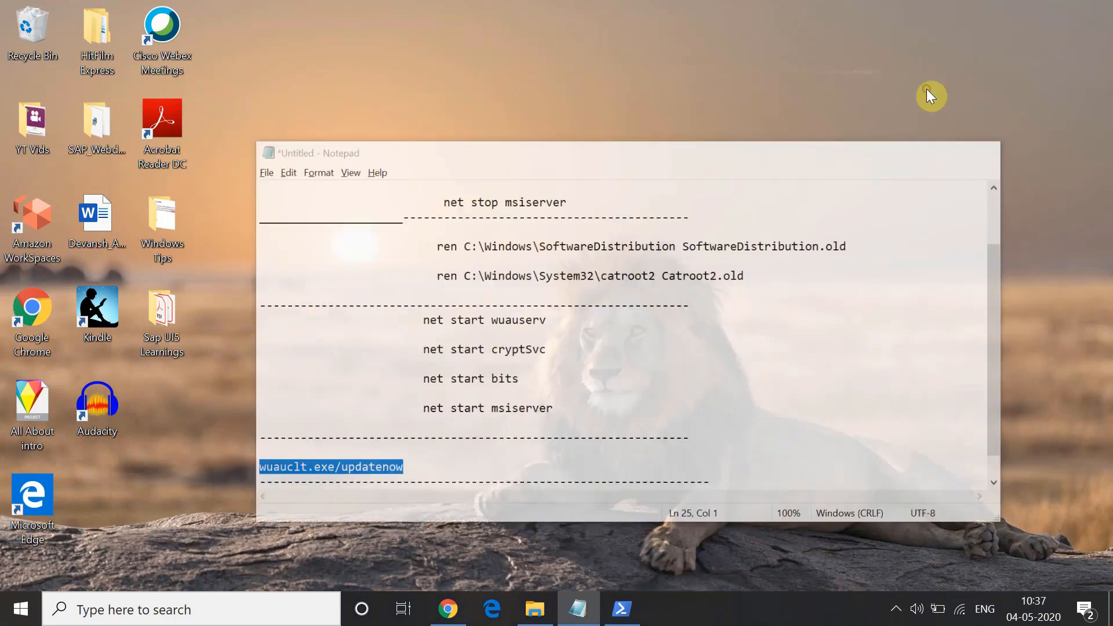
left_click(20, 608)
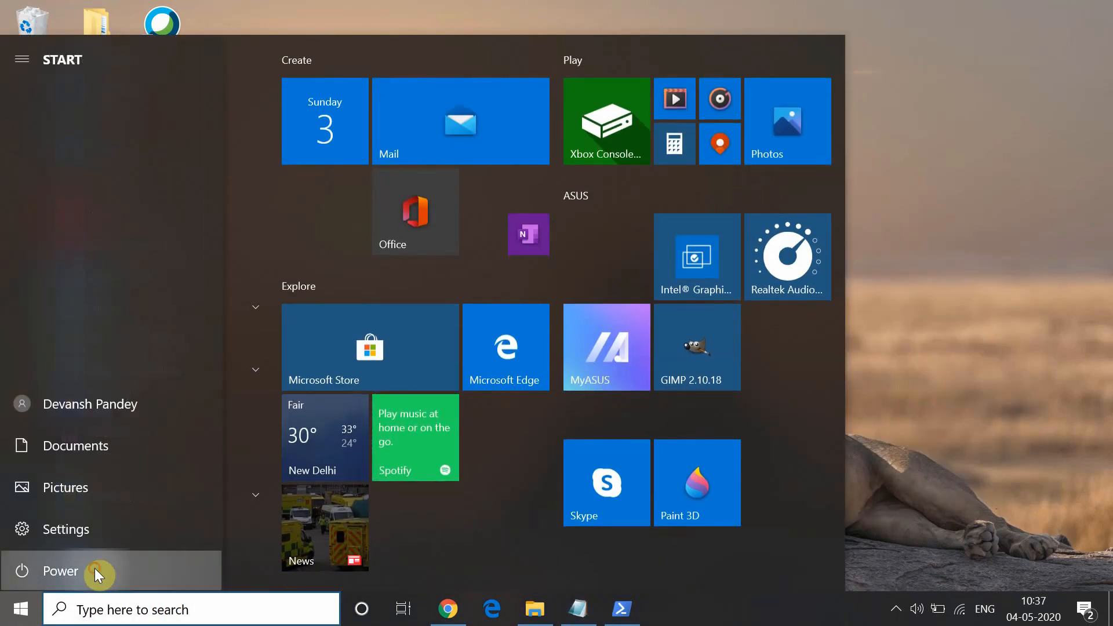
- Open the Start menu power options to restart the computer
left_click(59, 570)
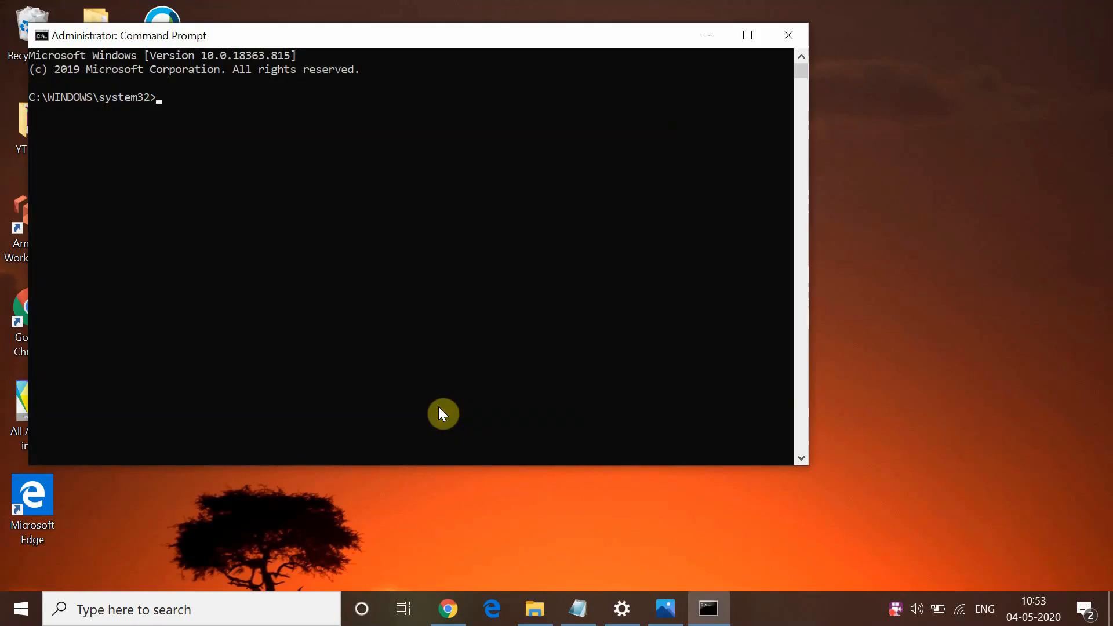
mouse_move(746, 35)
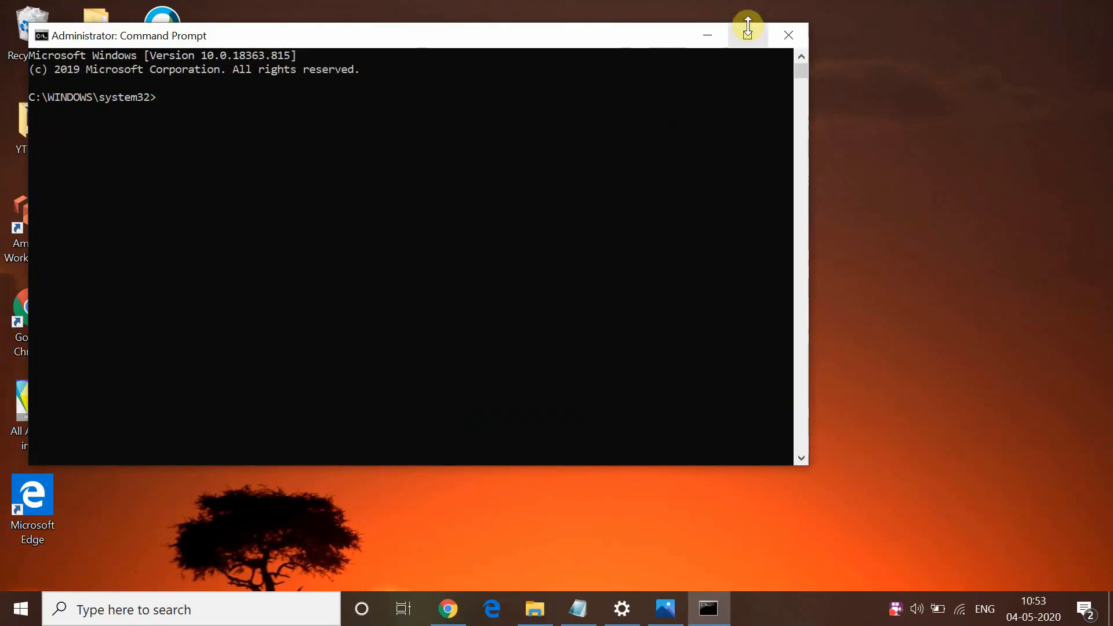
- Maximize Command Prompt and run Dism /Online /Cleanup-Image /CheckHealth to verify no store corruption
left_click(747, 34)
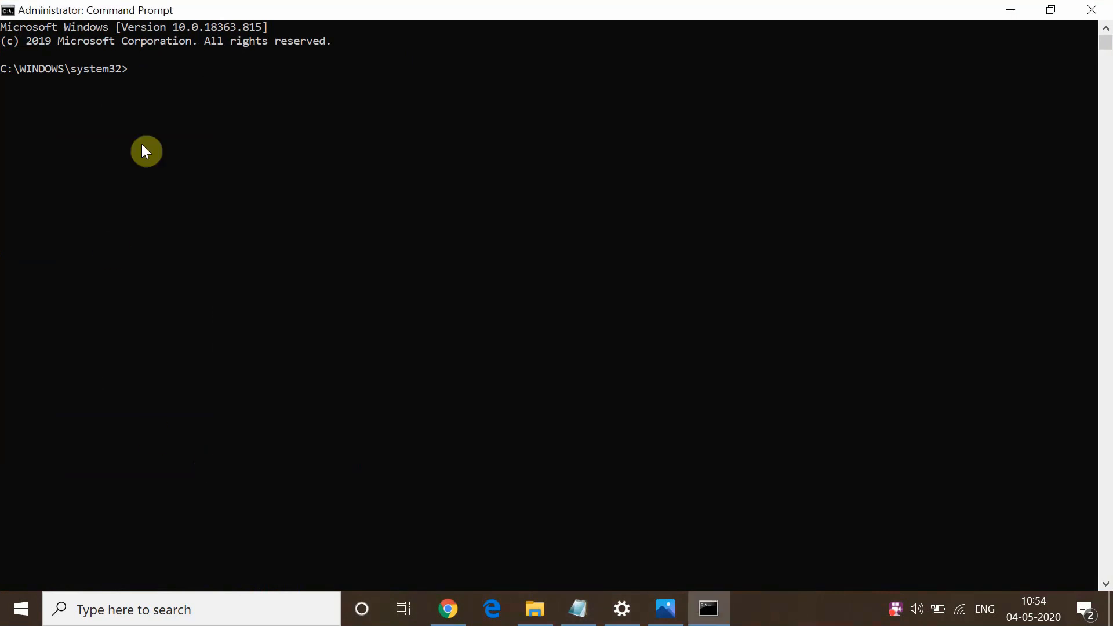
type("Dism /Online /Cleanup-Image /CheckHealth")
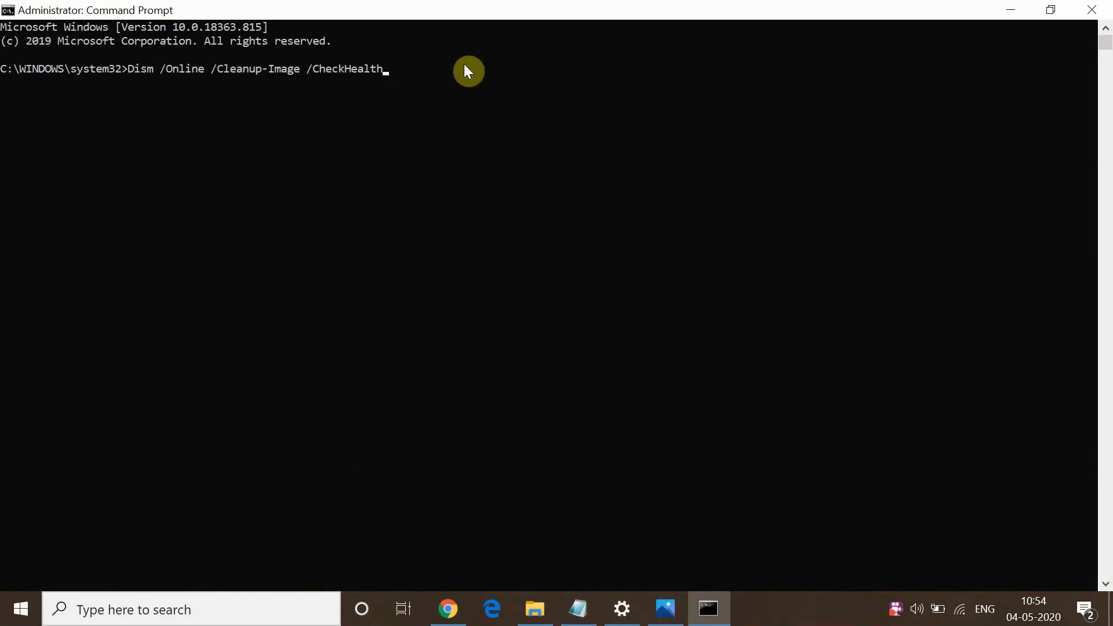
key("Enter")
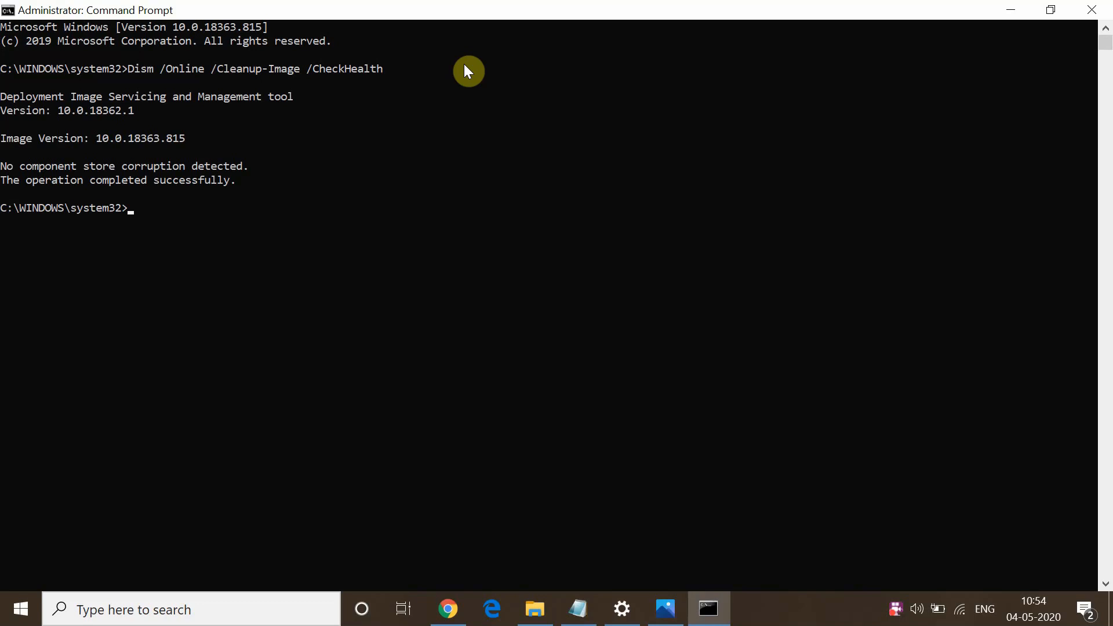
mouse_move(57, 194)
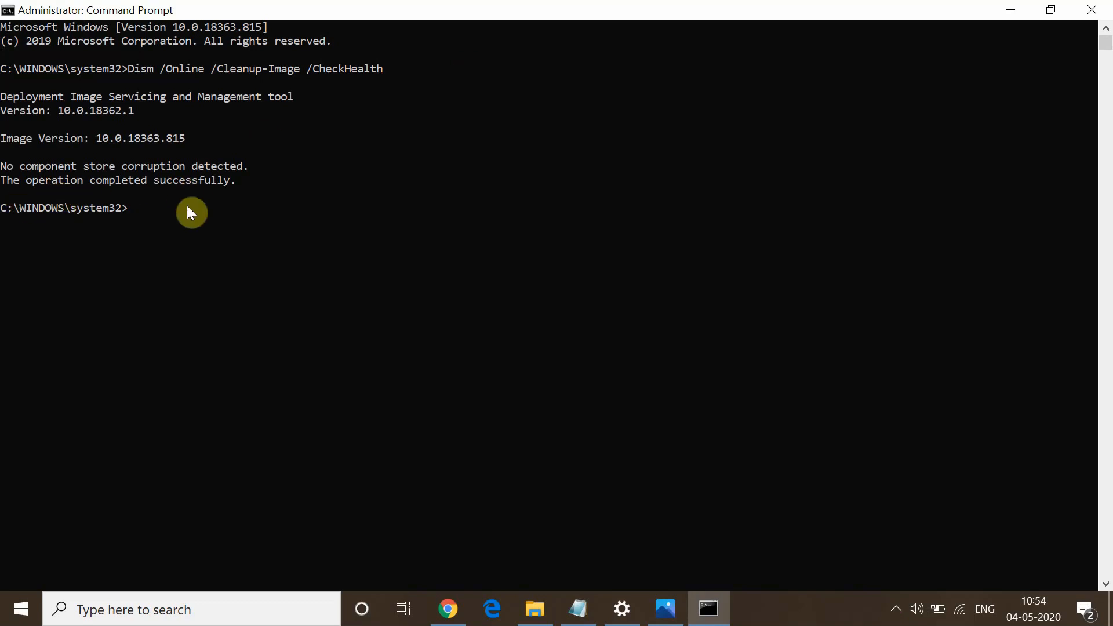
mouse_move(280, 220)
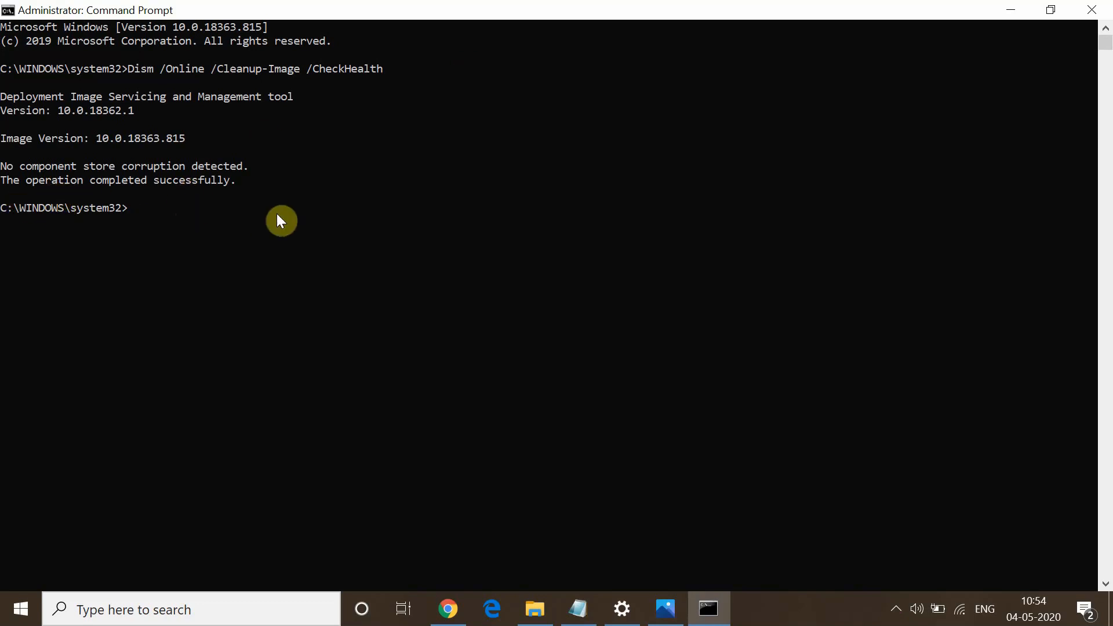
- Close the finished Command Prompt and the Notepad notes, leaving only the desktop
left_click(576, 608)
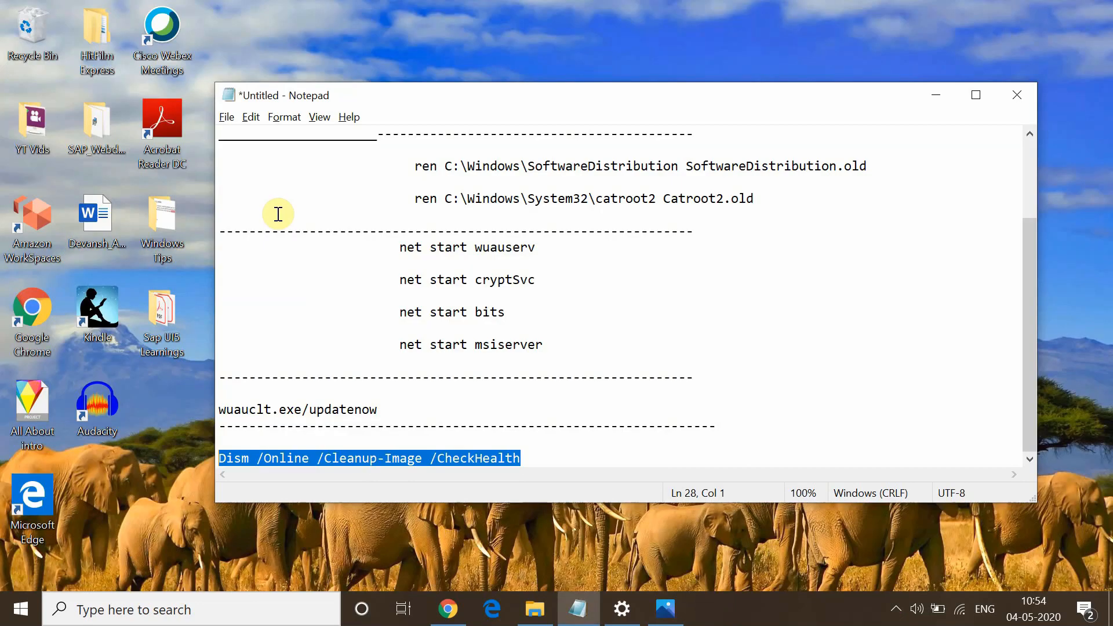
mouse_move(952, 89)
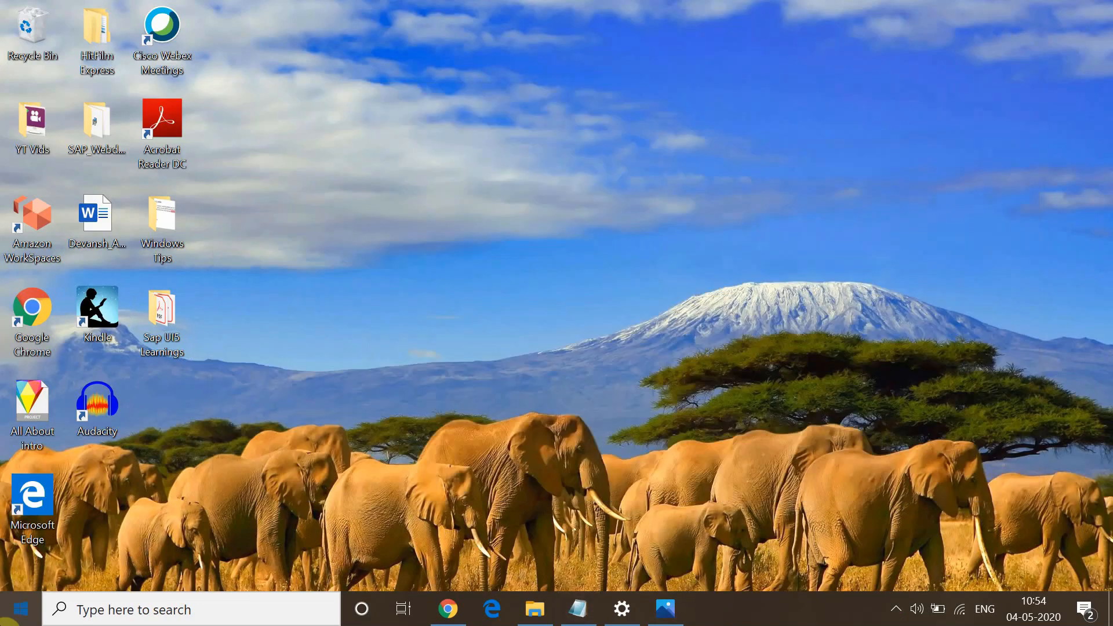
left_click(15, 609)
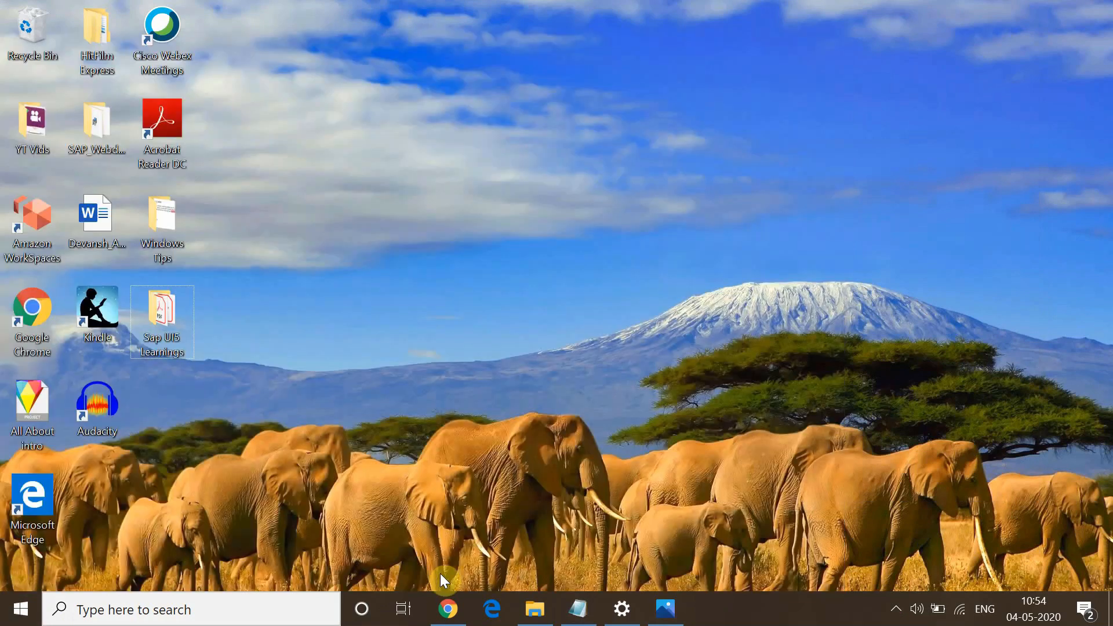
mouse_move(663, 553)
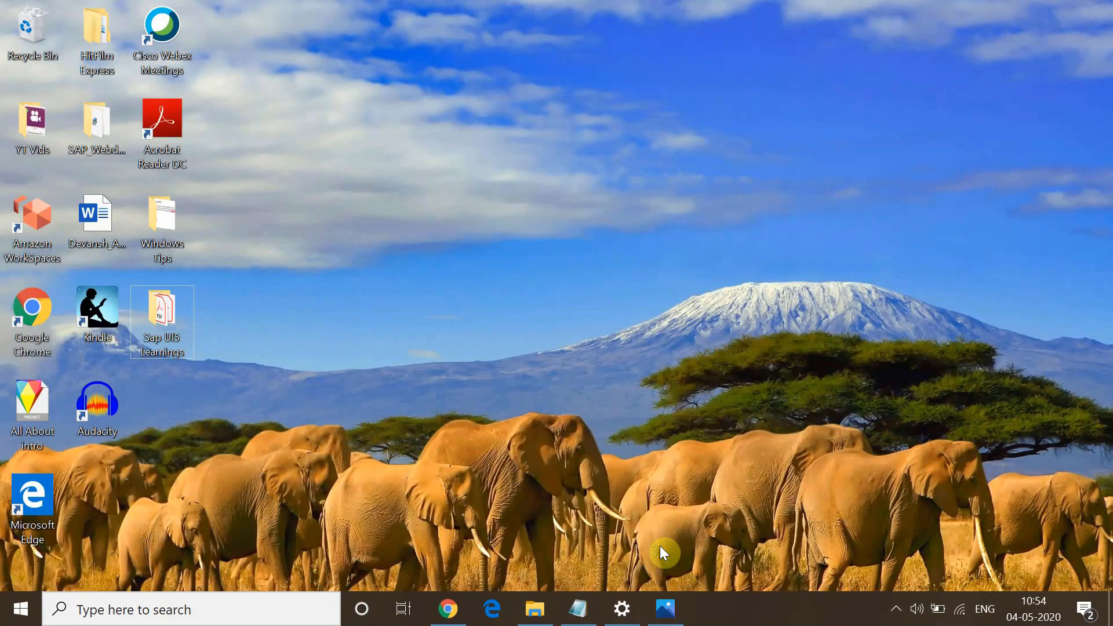